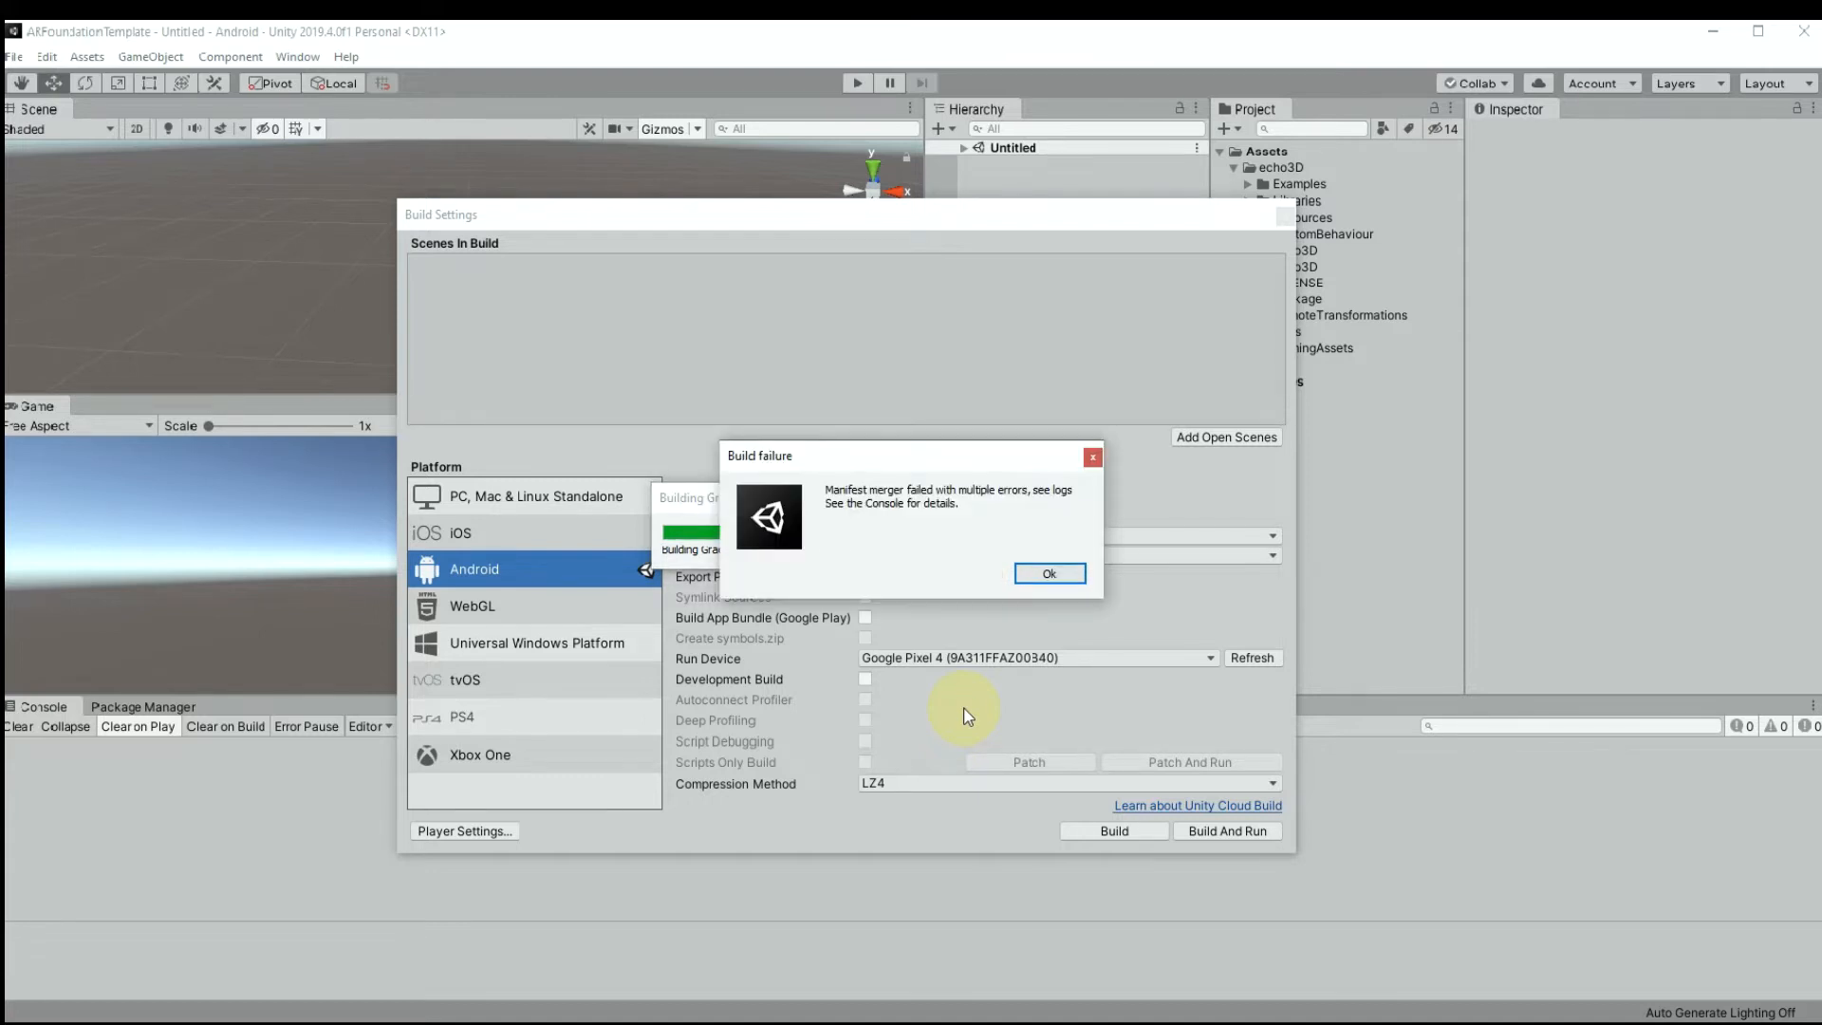
# Dismiss the manifest merger build failure dialog to reveal the AndroidManifest errors in the Console
pyautogui.click(1050, 573)
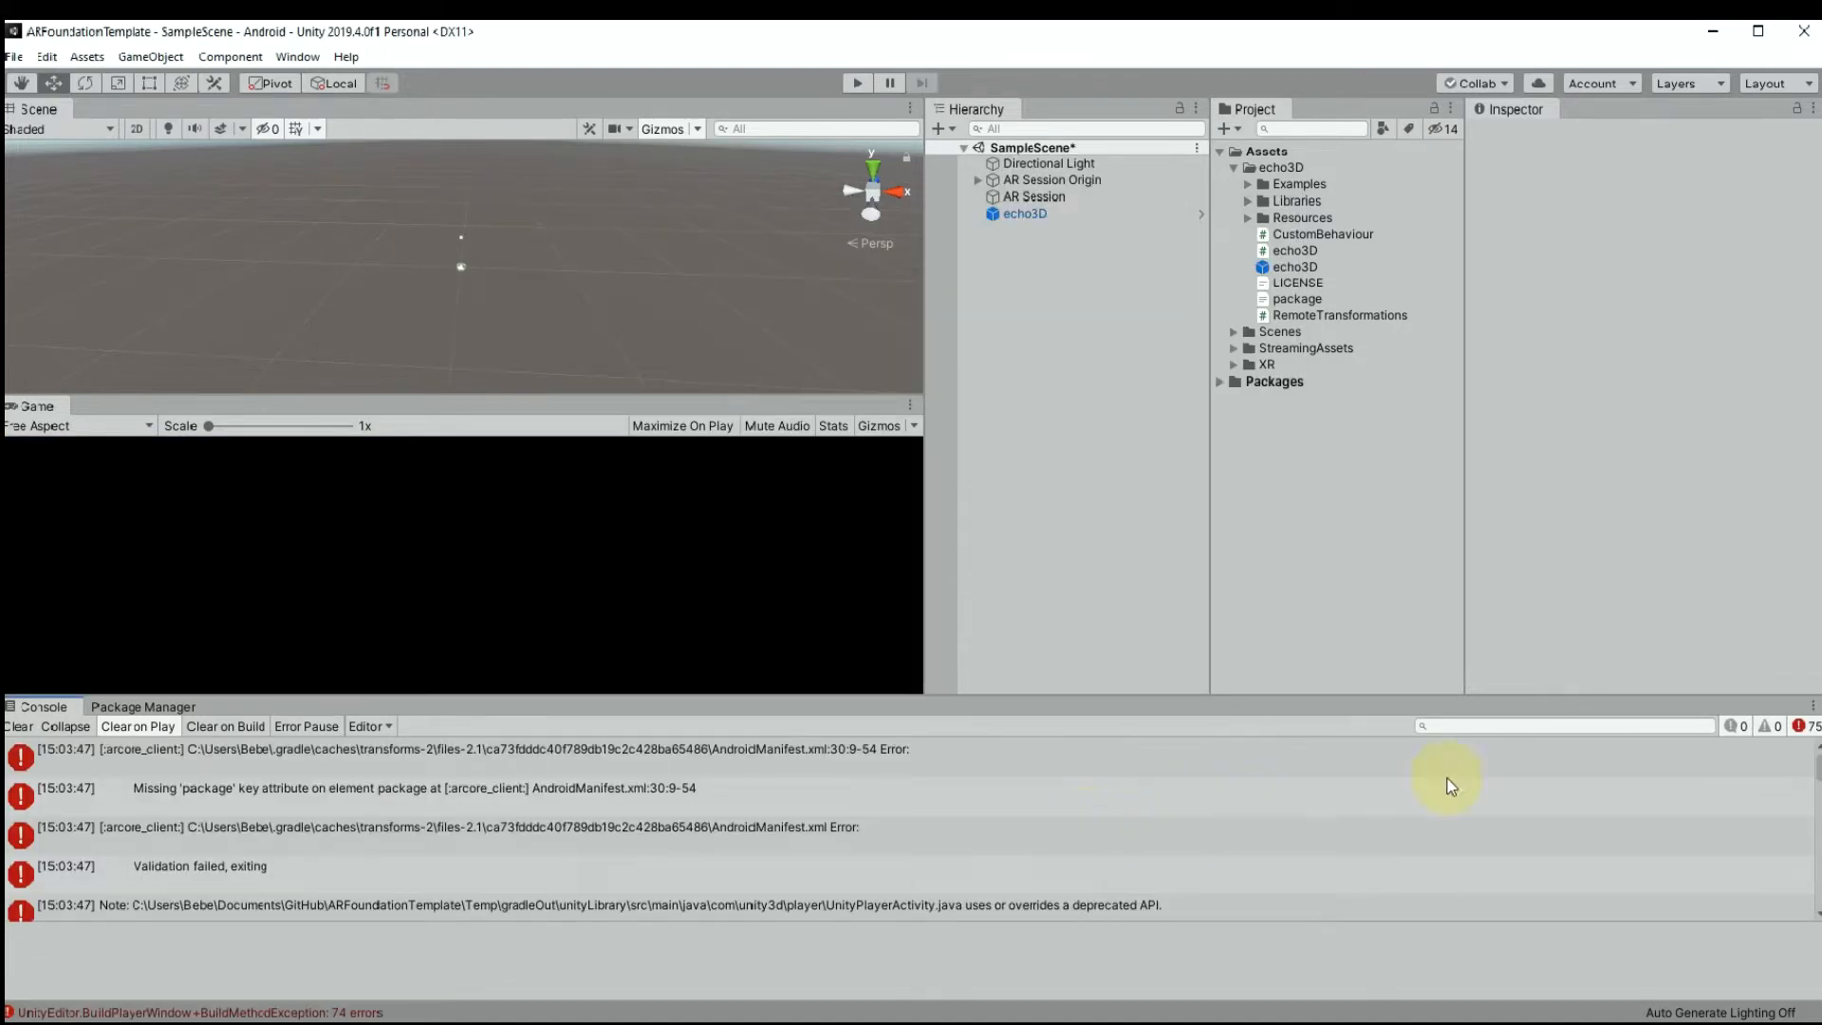
pyautogui.moveTo(938, 786)
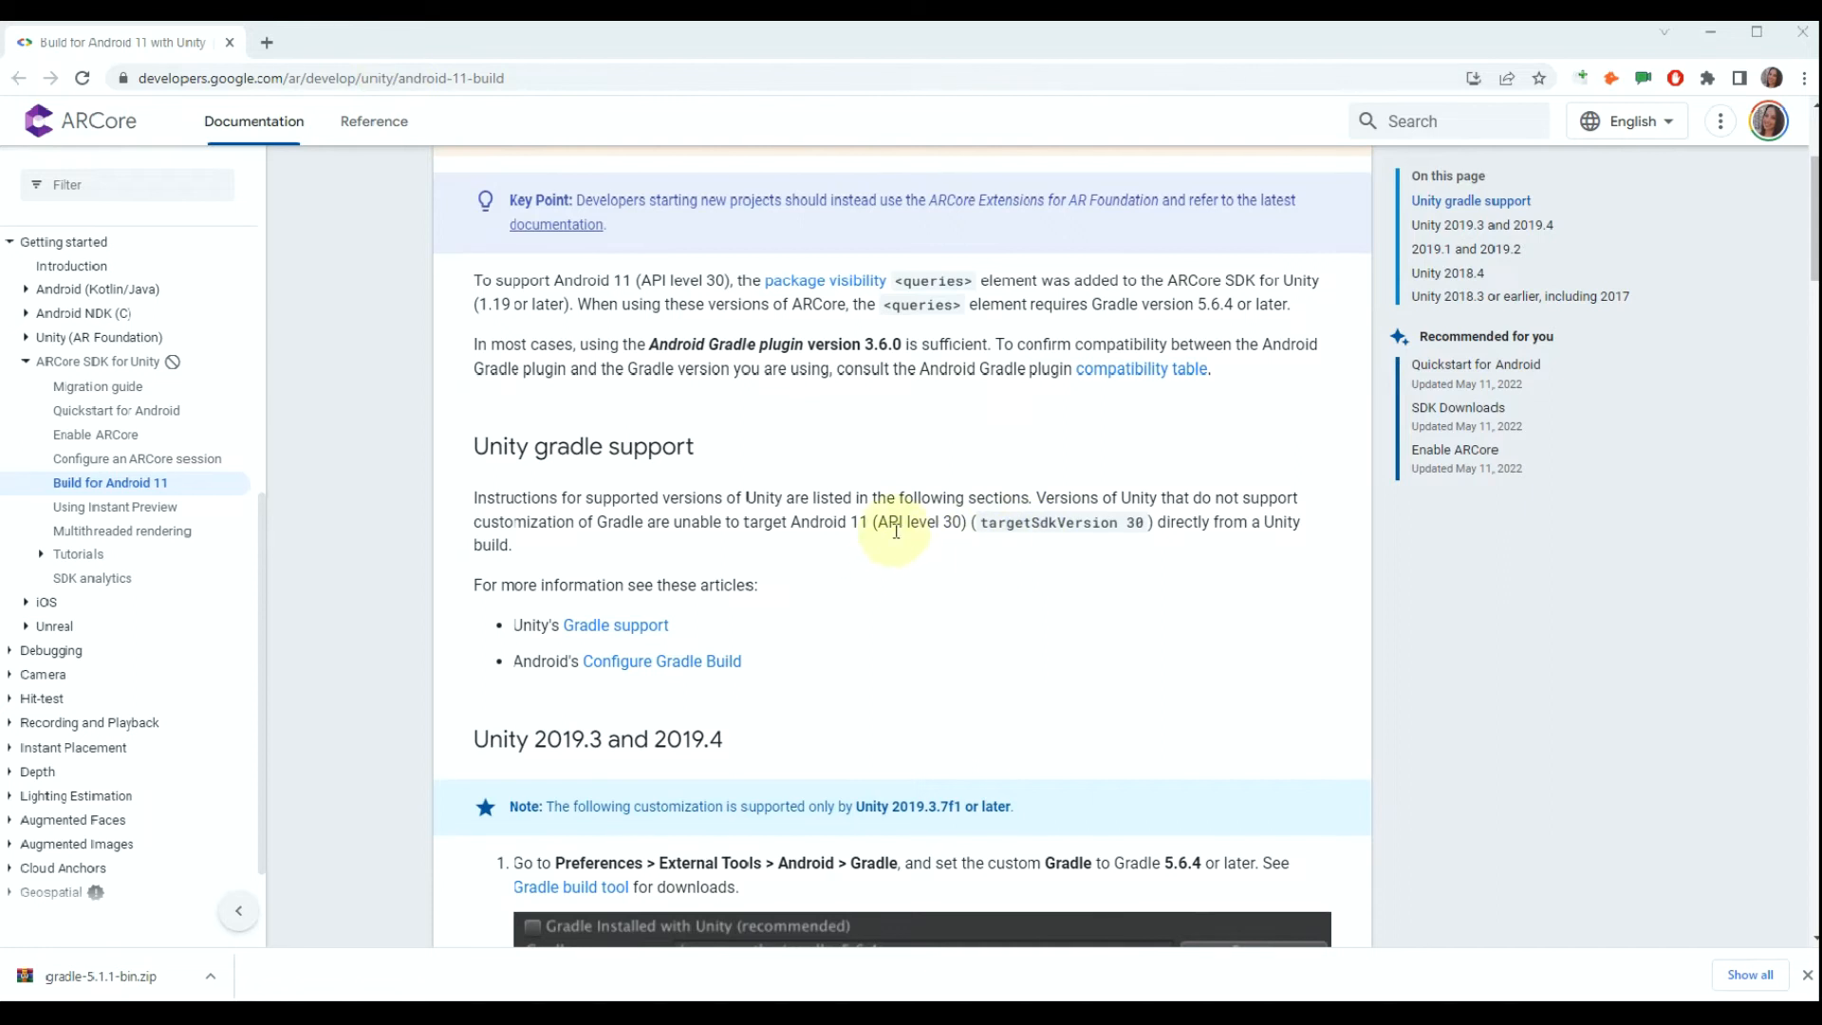
# Follow the ARCore guide's Gradle build tool link to the Gradle releases page
pyautogui.click(309, 78)
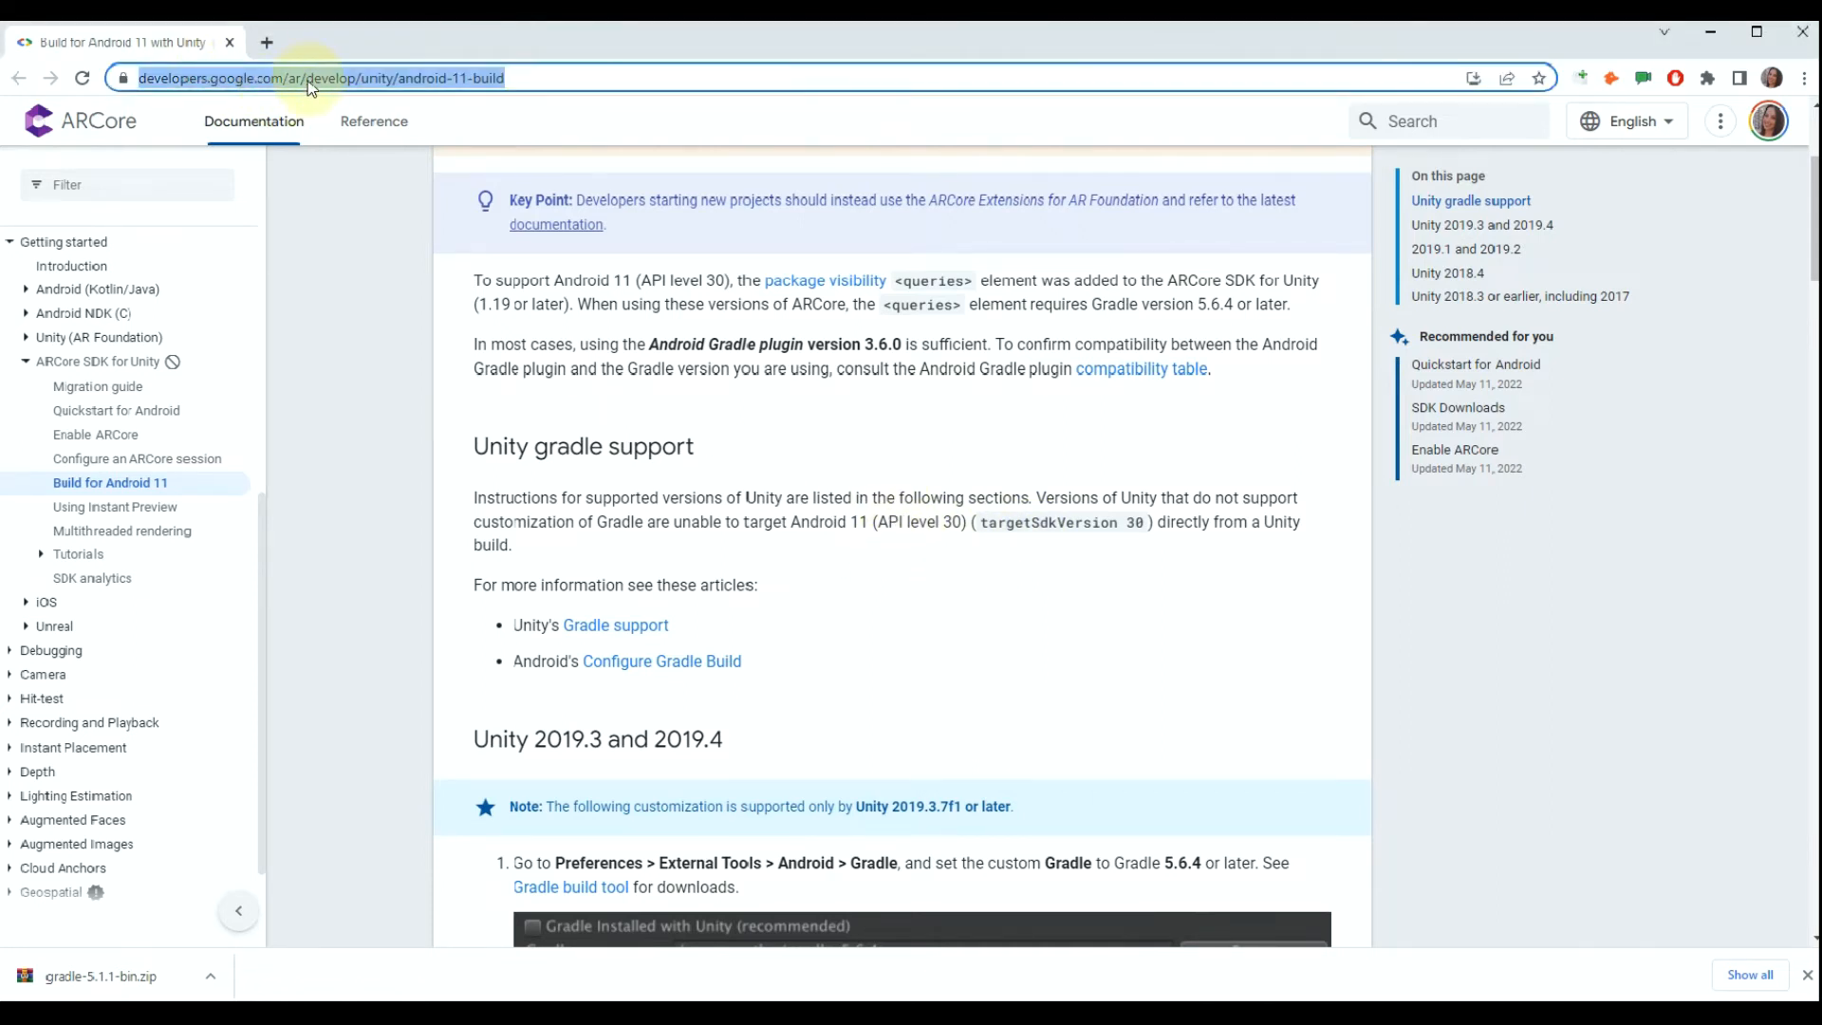
pyautogui.scroll(-3)
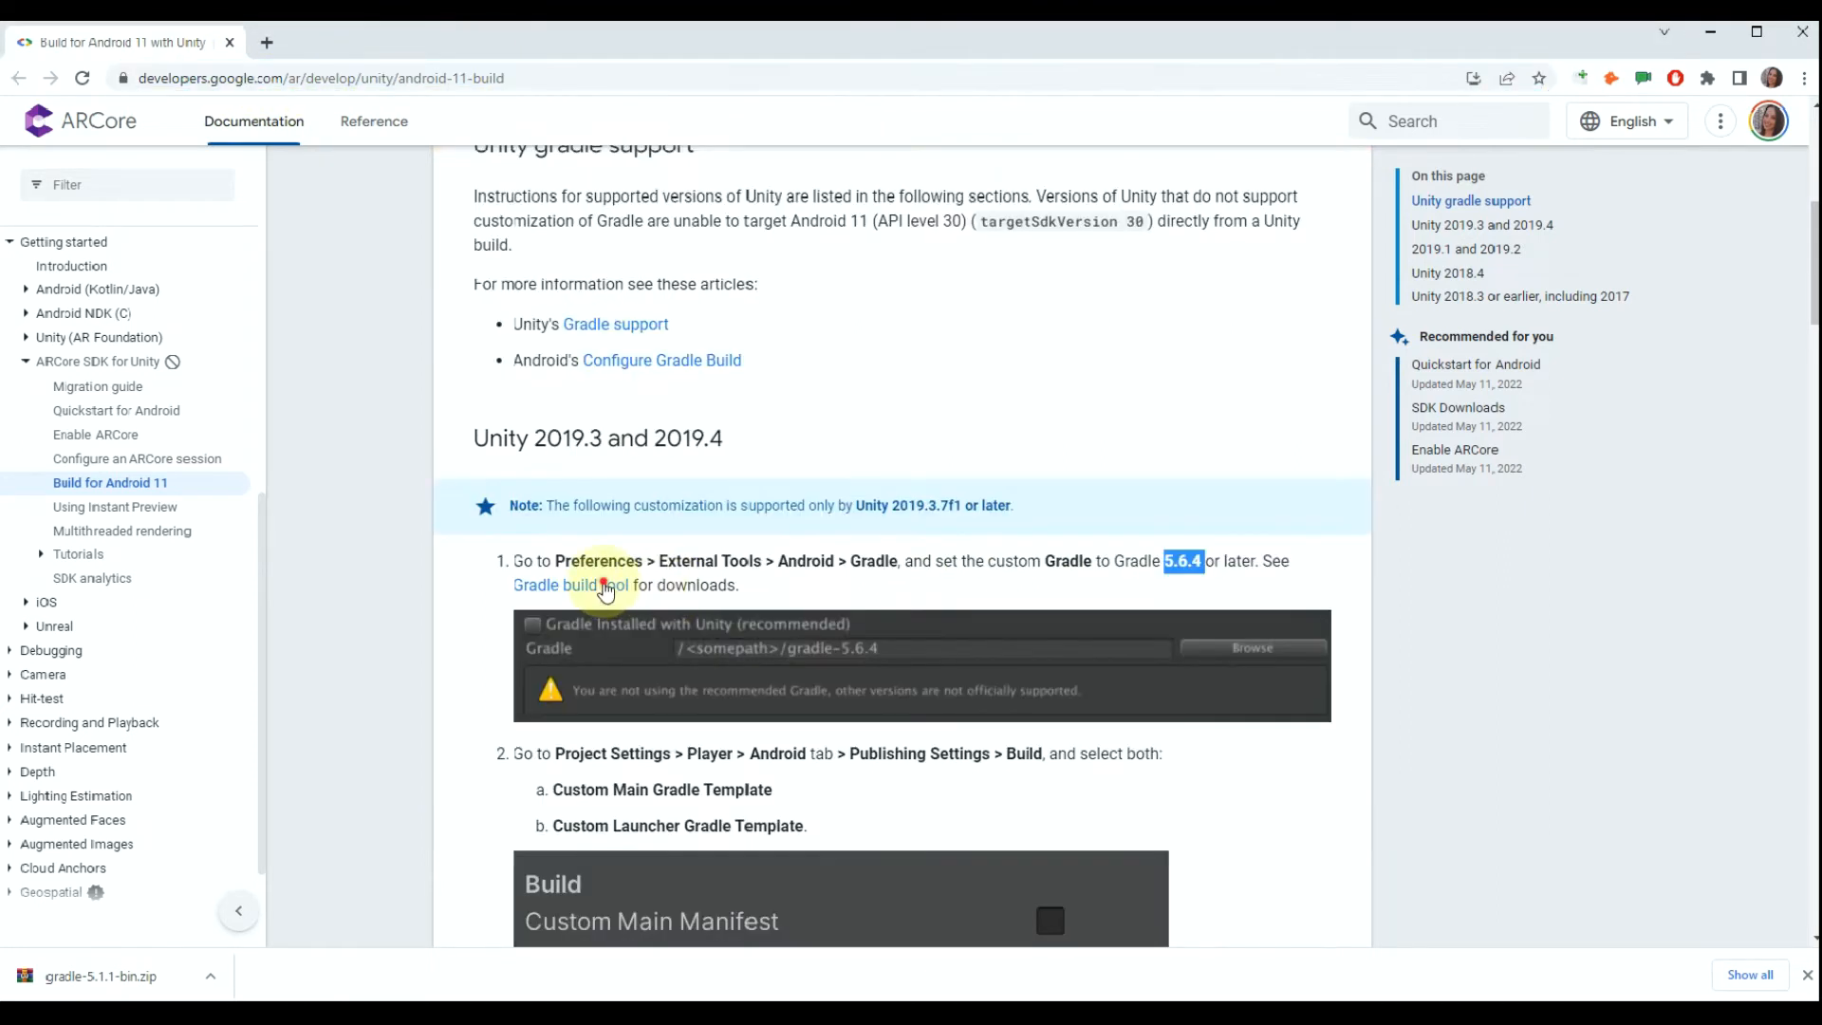
pyautogui.click(576, 584)
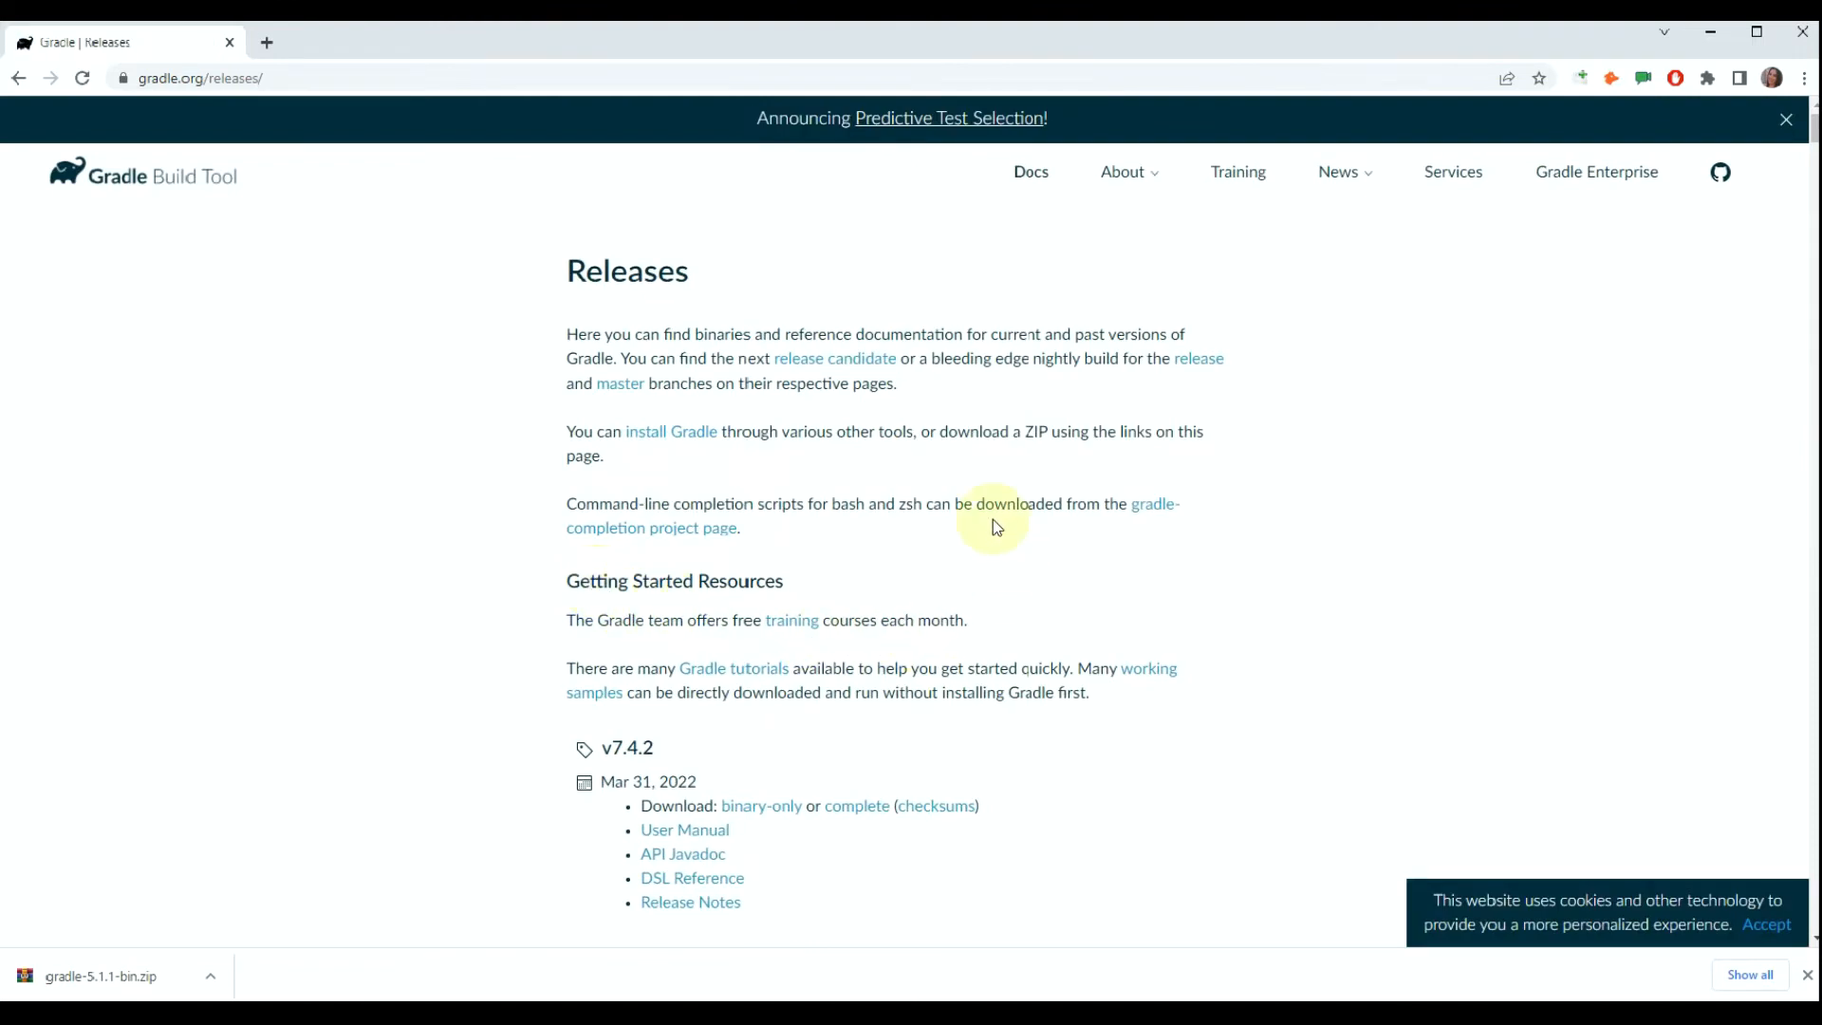
# Find Gradle 5.6.4, download its binary-only zip, and show it in its folder
pyautogui.press('Ctrl+f')
pyautogui.write('5.6.4')
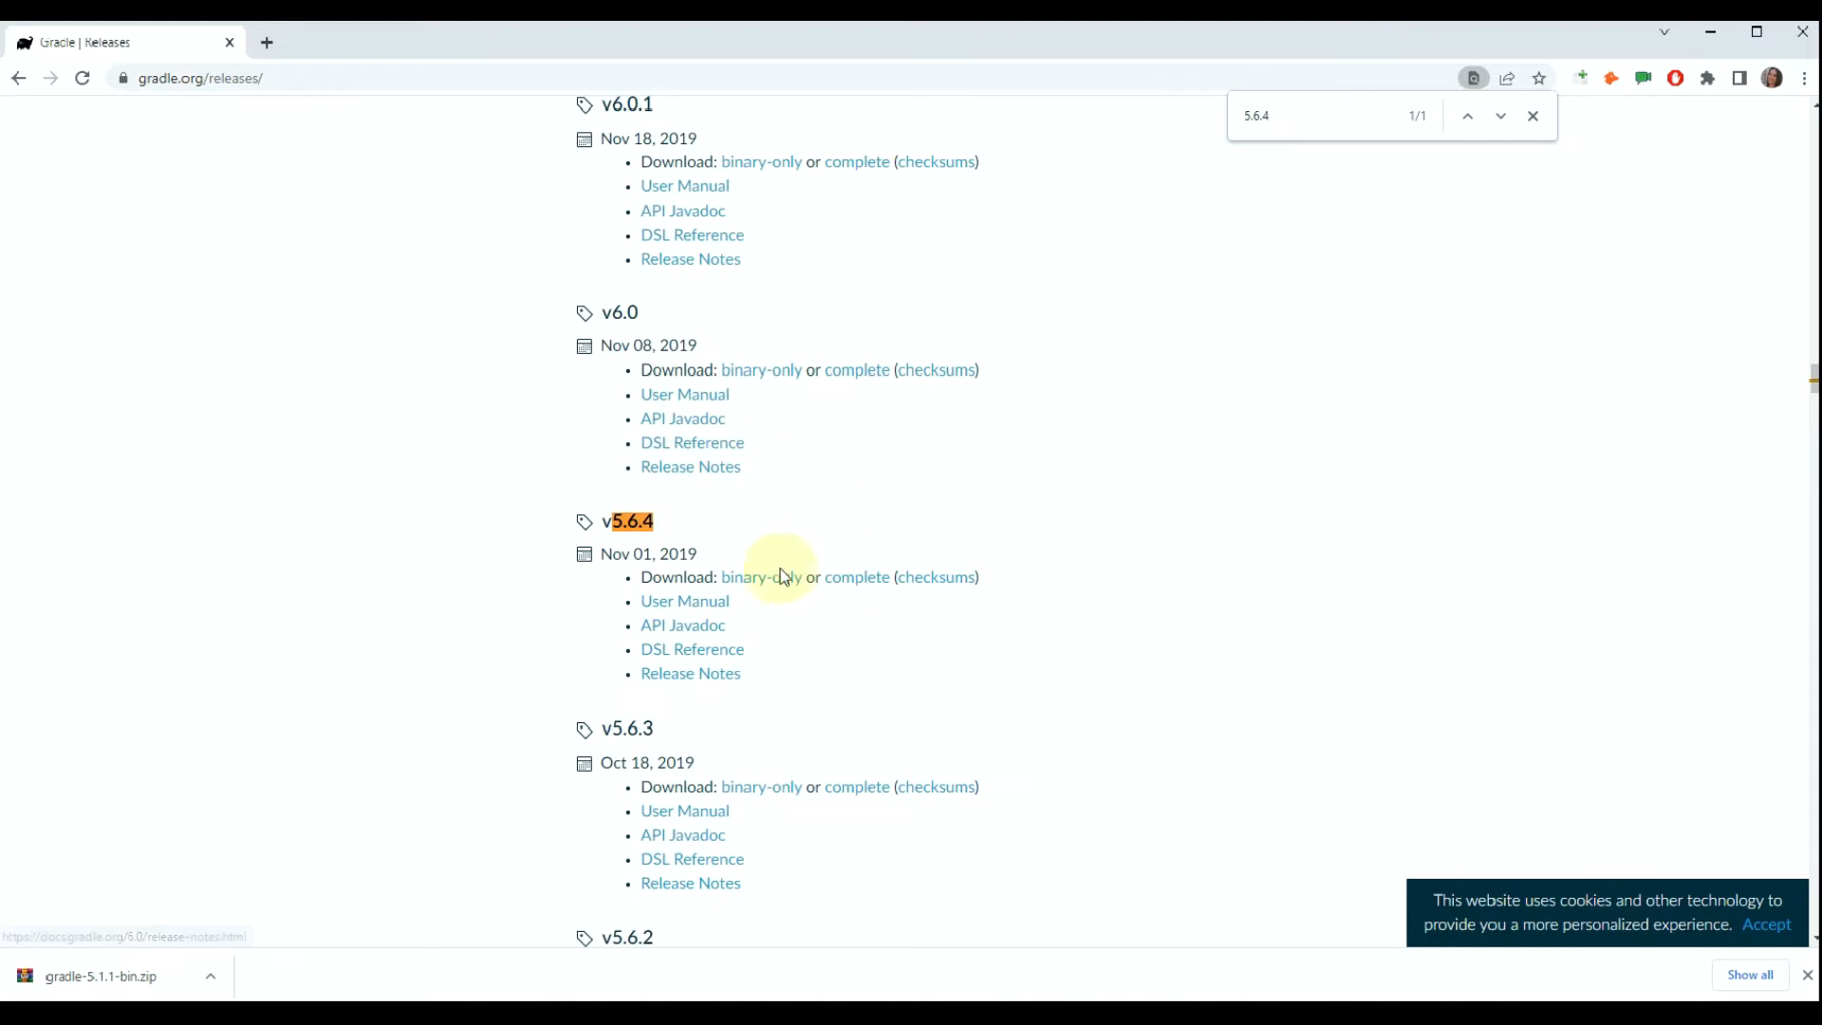
pyautogui.click(761, 577)
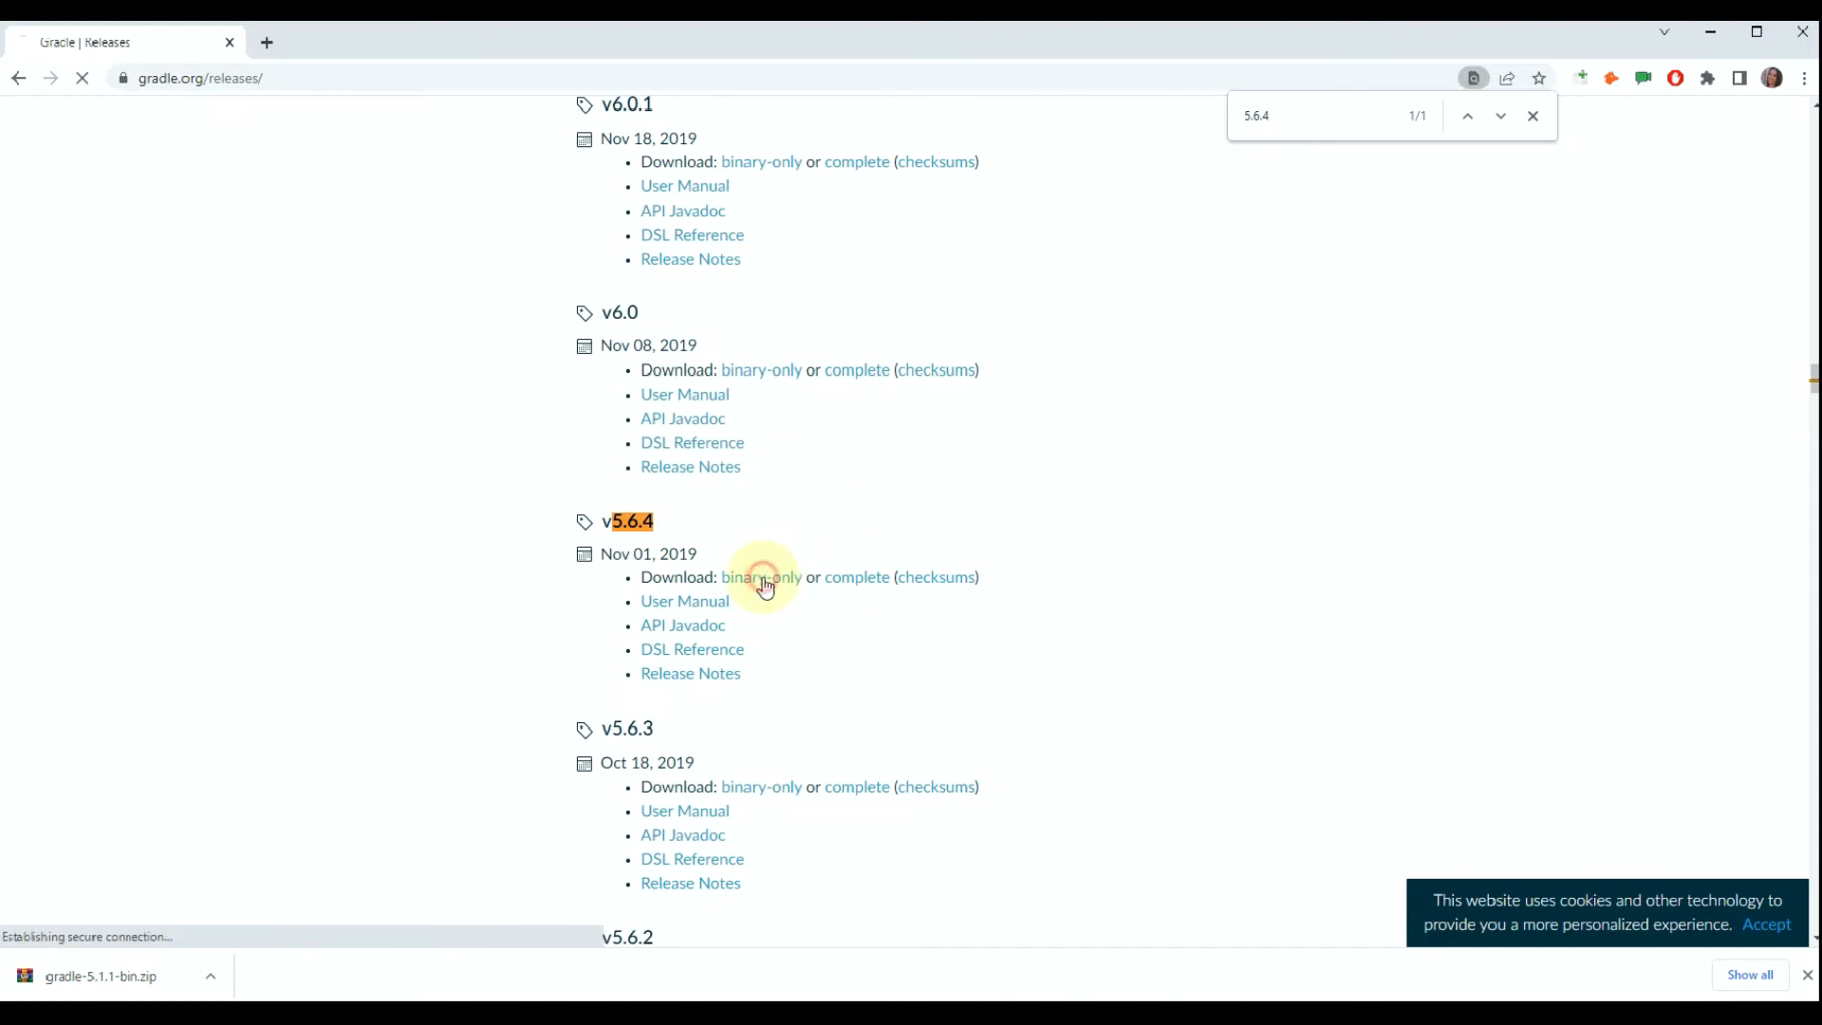
pyautogui.click(762, 577)
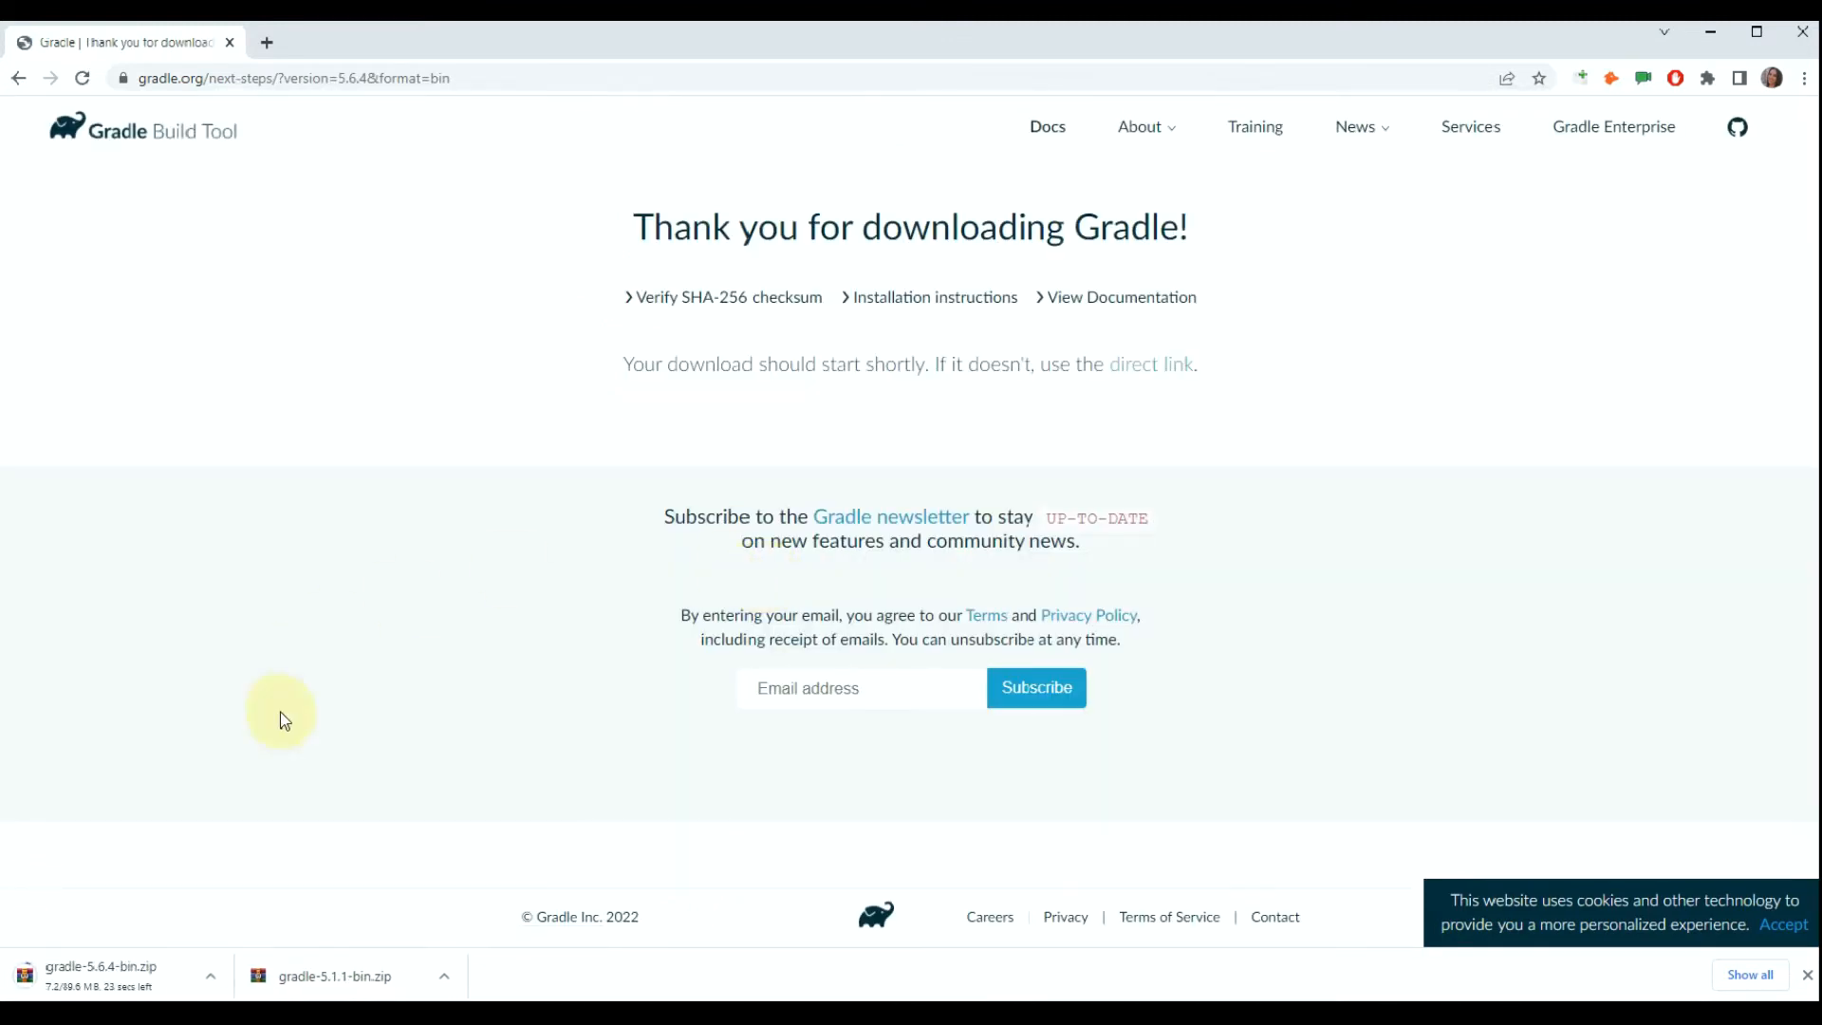
pyautogui.click(207, 975)
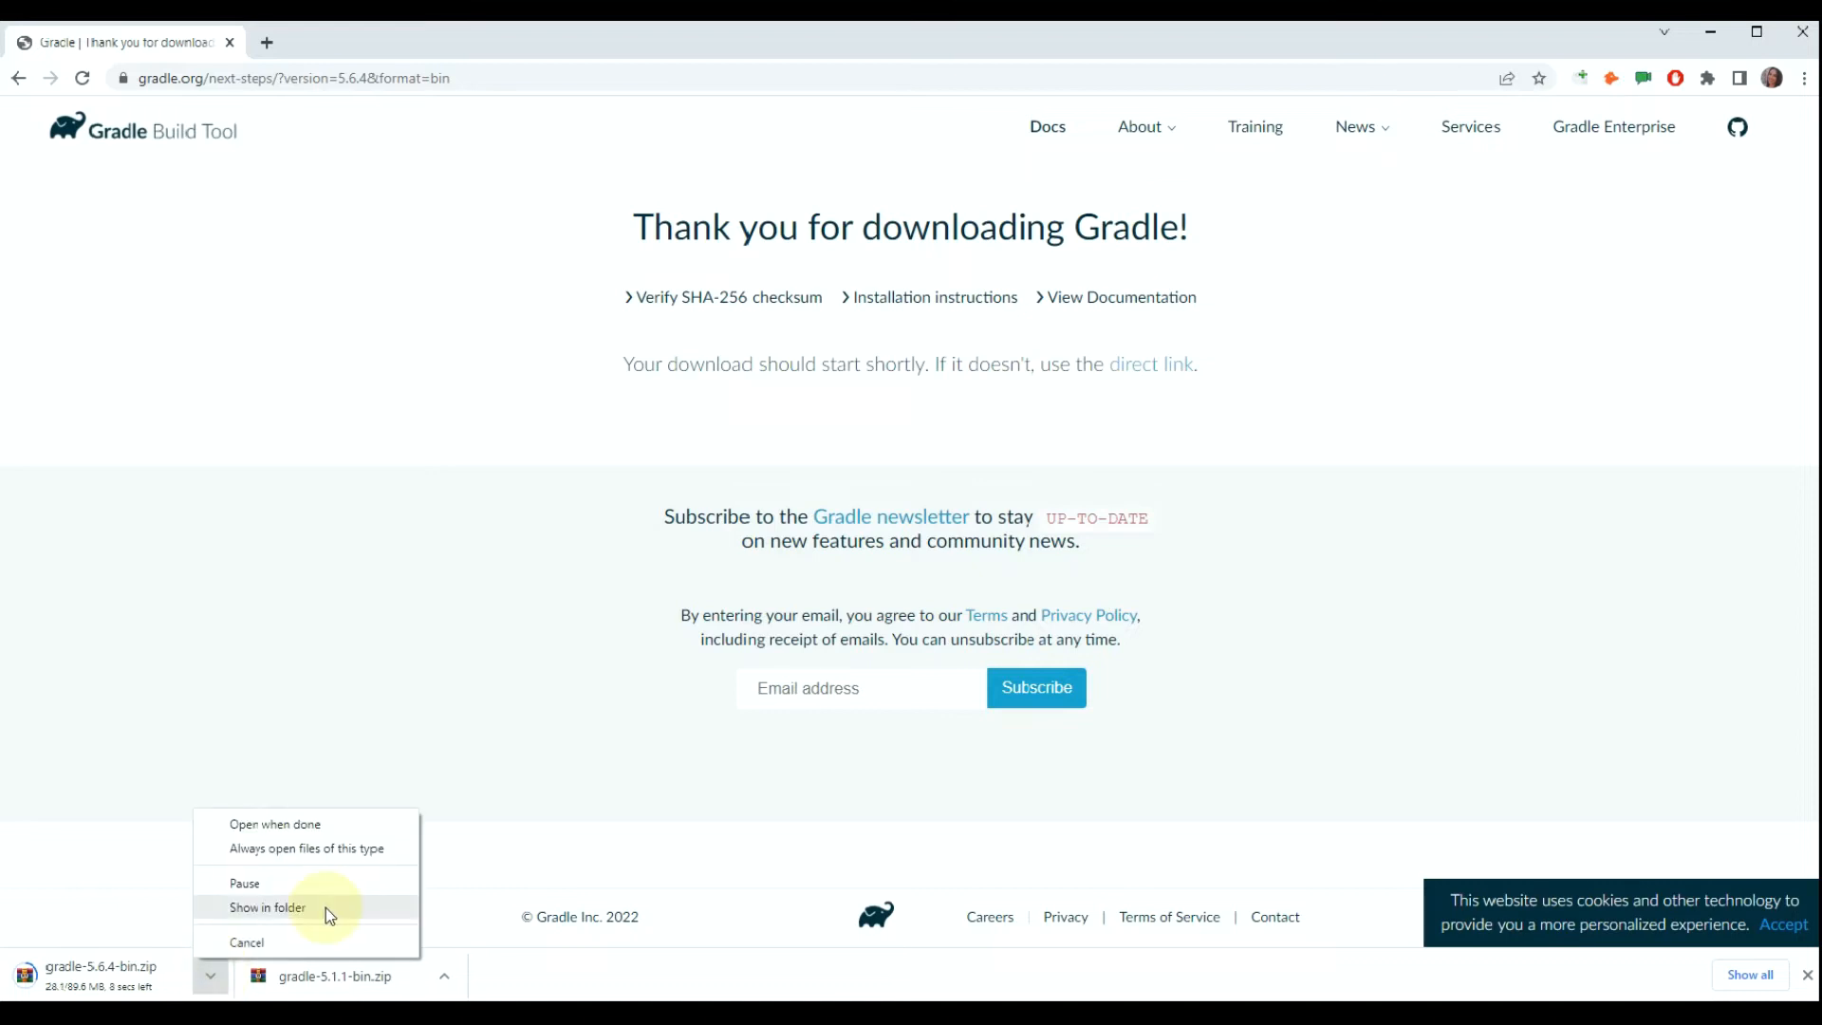
pyautogui.click(267, 908)
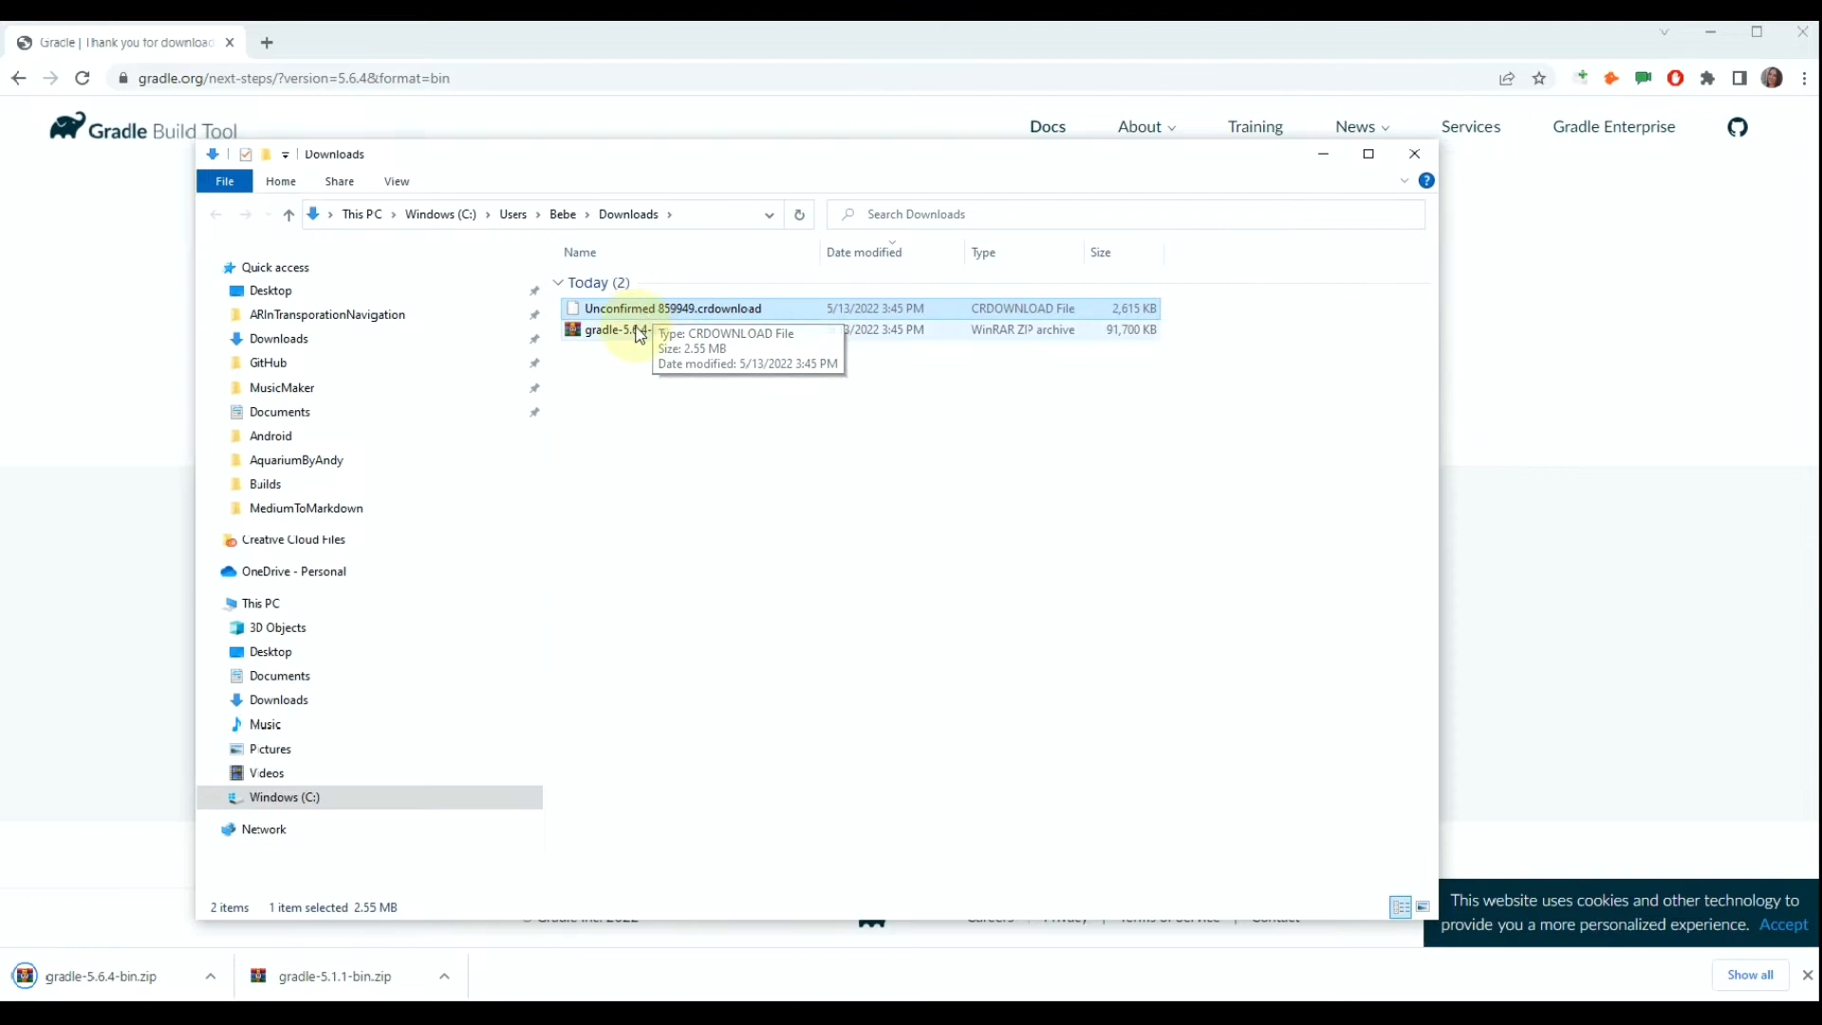
# Cut gradle-5.6.4-bin.zip from the Downloads folder
pyautogui.click(625, 329)
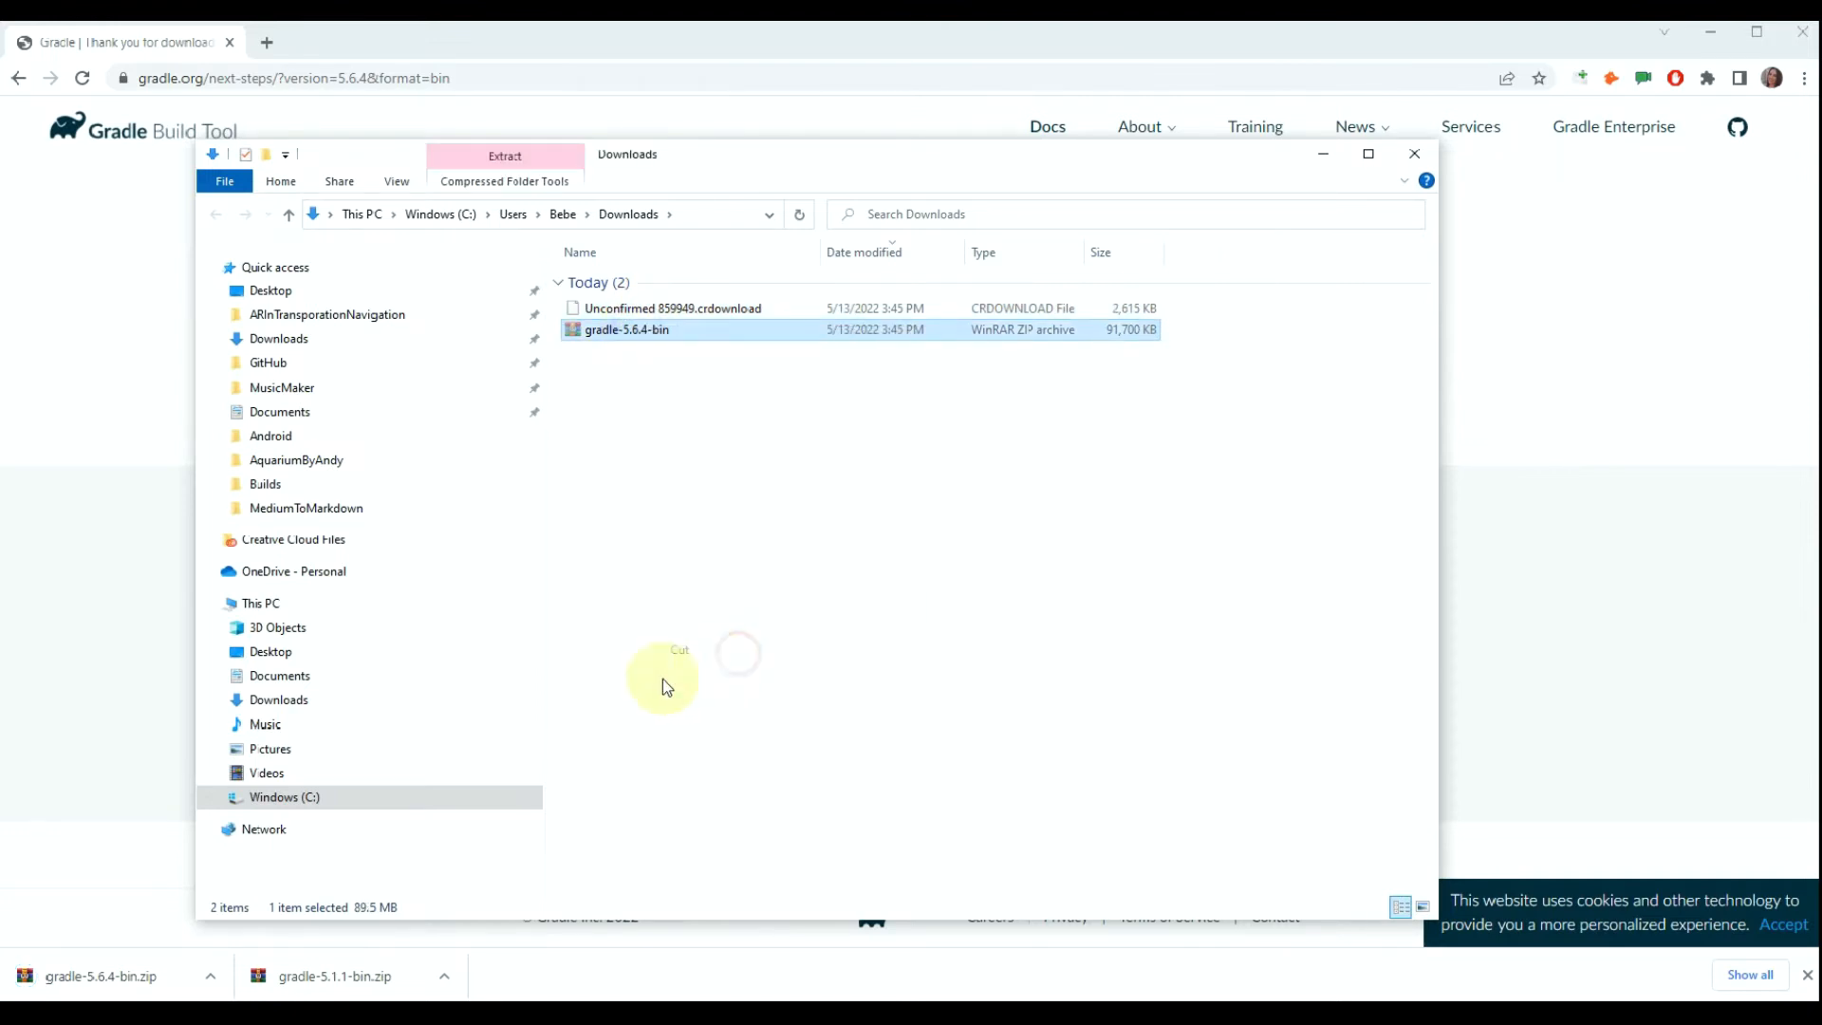
pyautogui.click(285, 798)
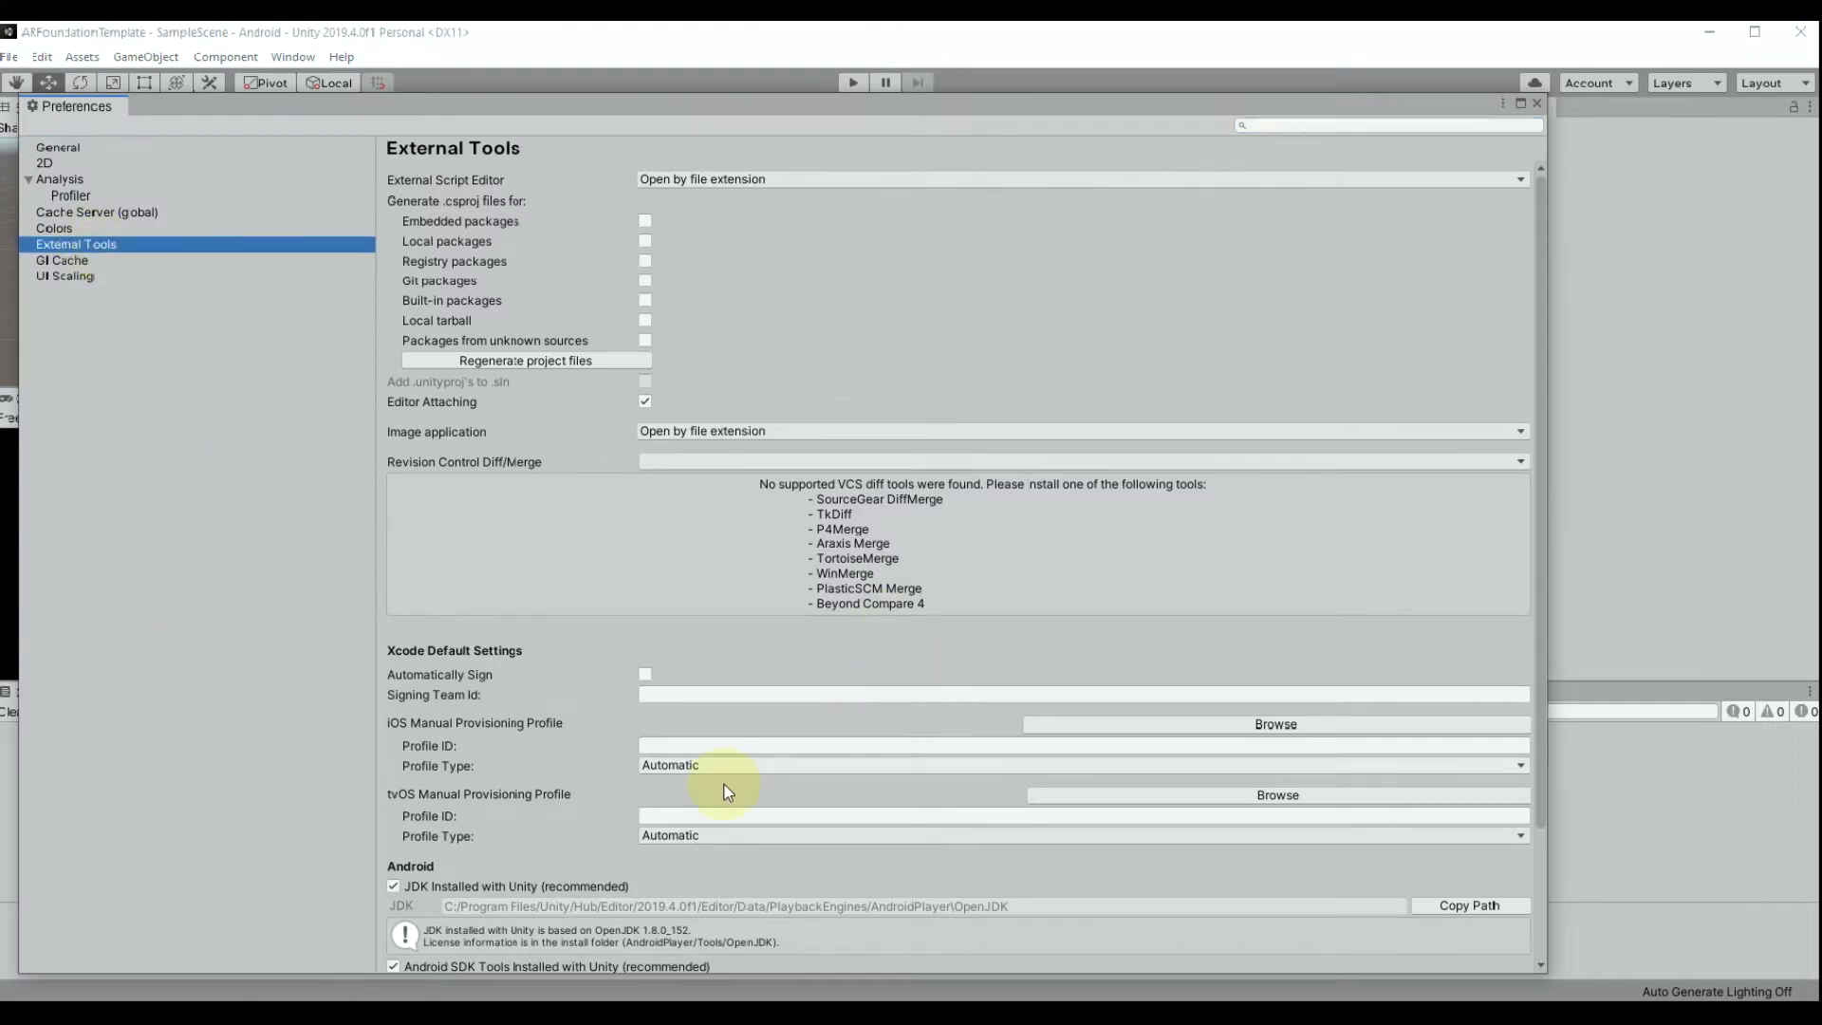
# Uncheck Gradle Installed with Unity and set the Gradle path to C:\Gradle\gradle-5.6.4-bin
pyautogui.scroll(-3)
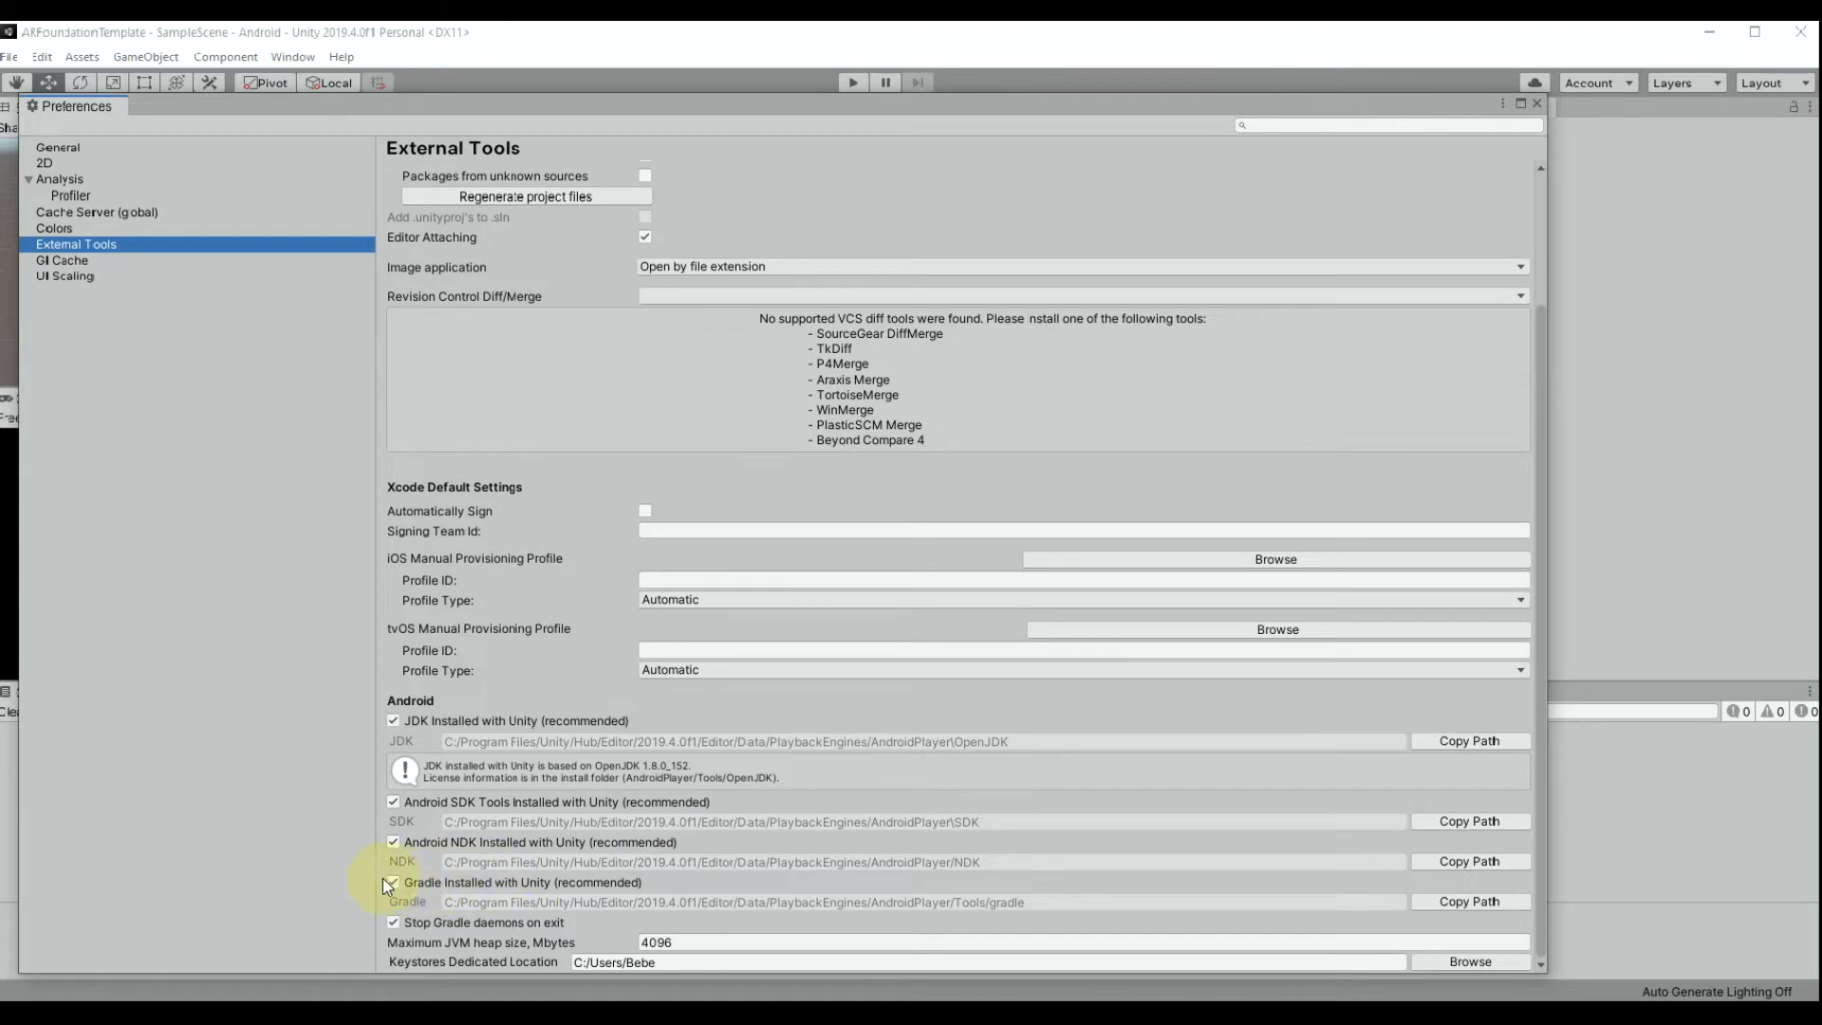
pyautogui.click(393, 883)
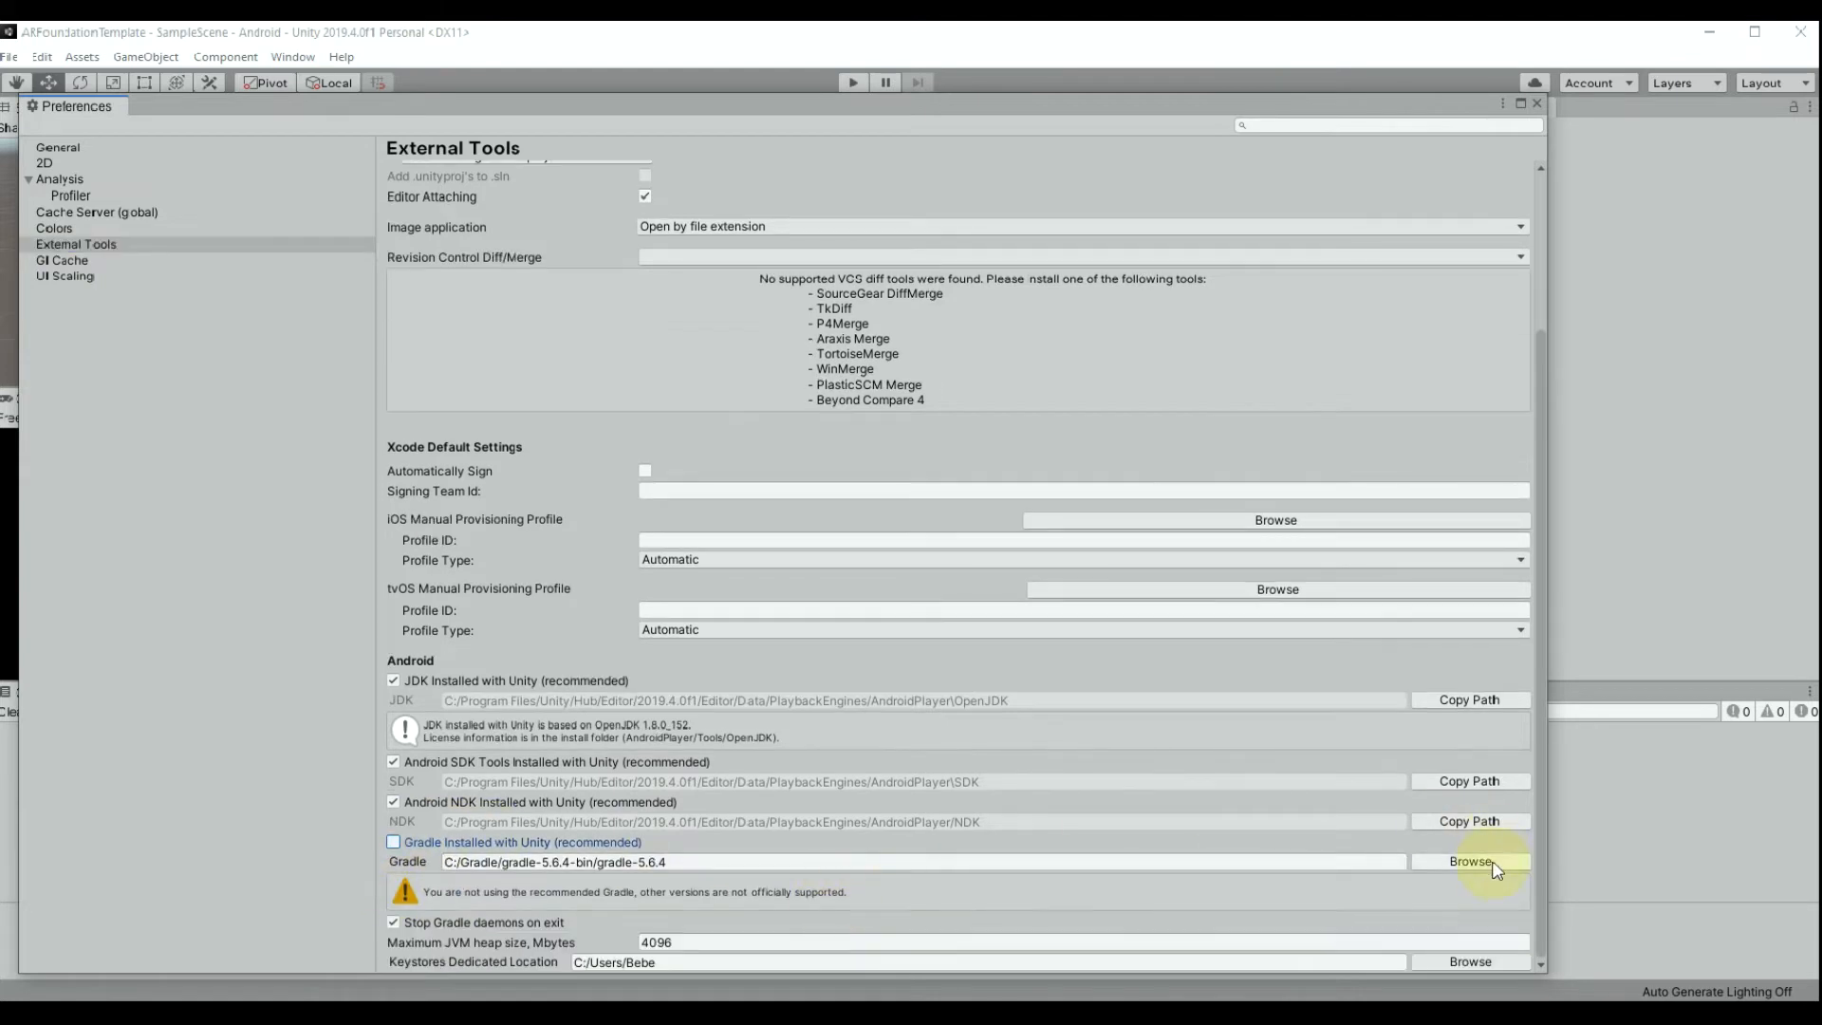
pyautogui.click(1470, 861)
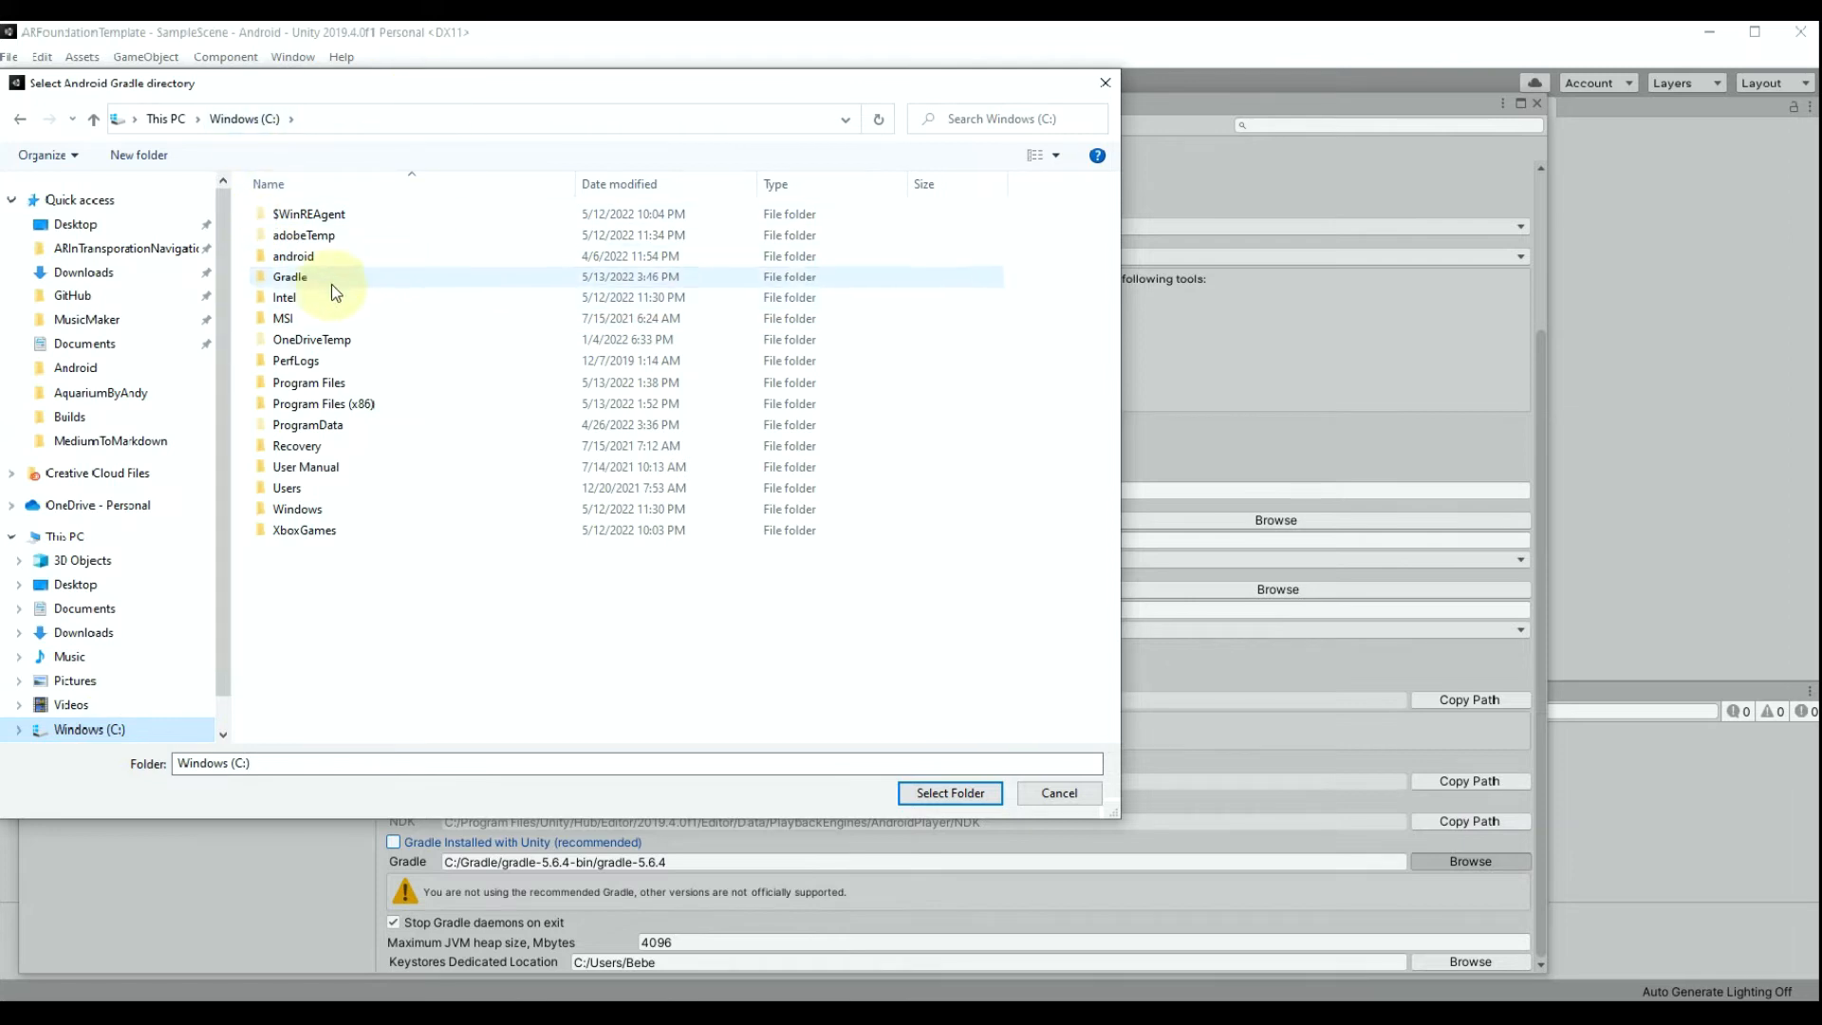
pyautogui.doubleClick(291, 276)
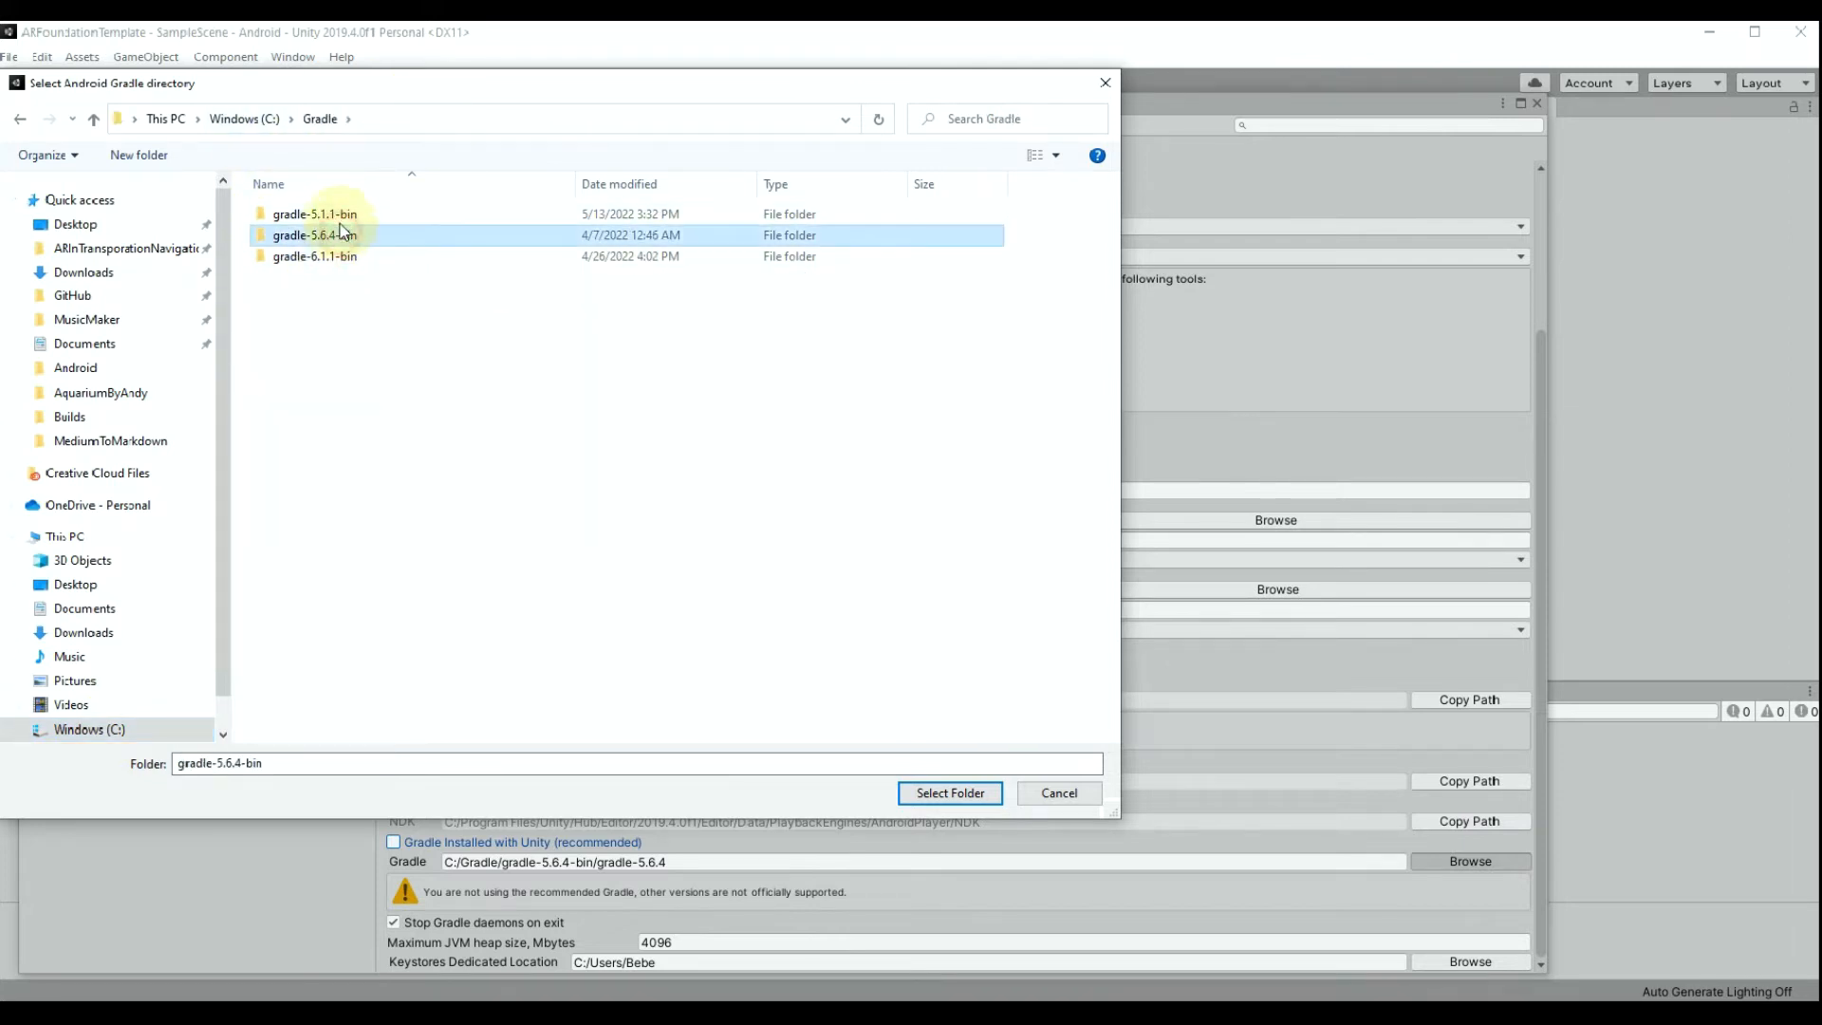
pyautogui.doubleClick(314, 235)
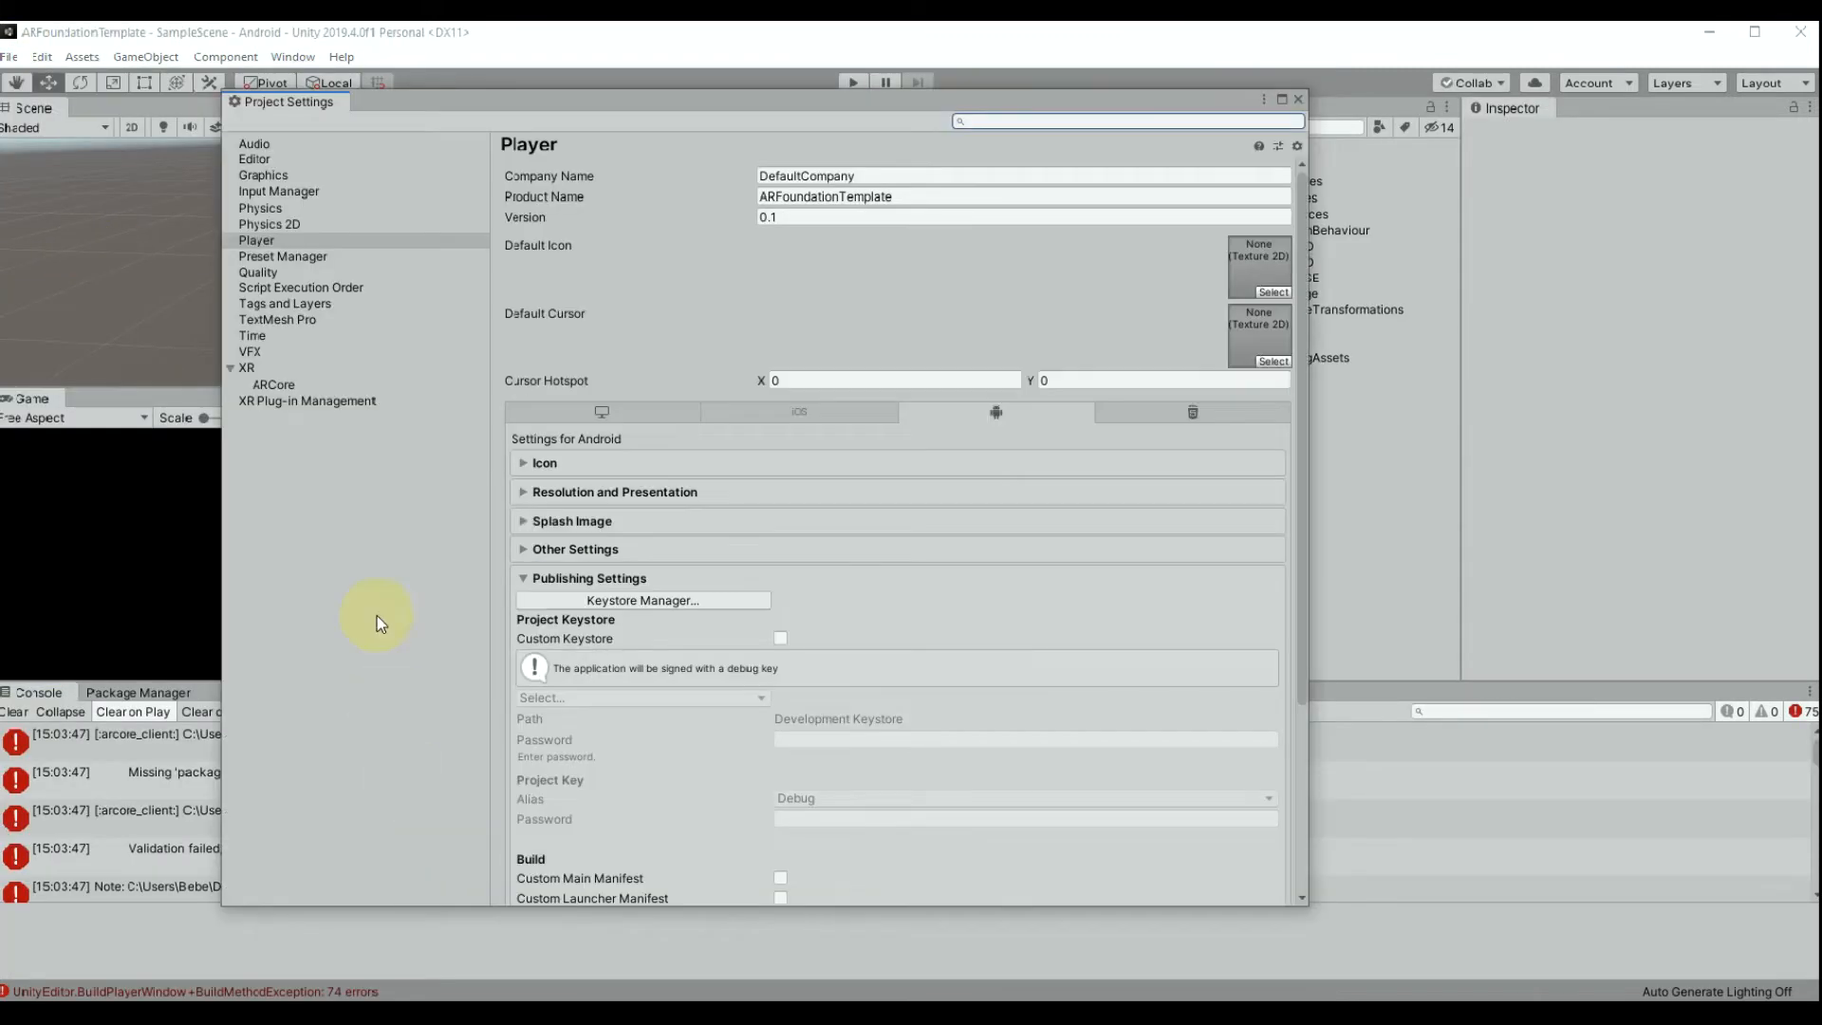
# Check Custom Main Gradle Template and Custom Launcher Gradle Template in Android Publishing Settings
pyautogui.scroll(-3)
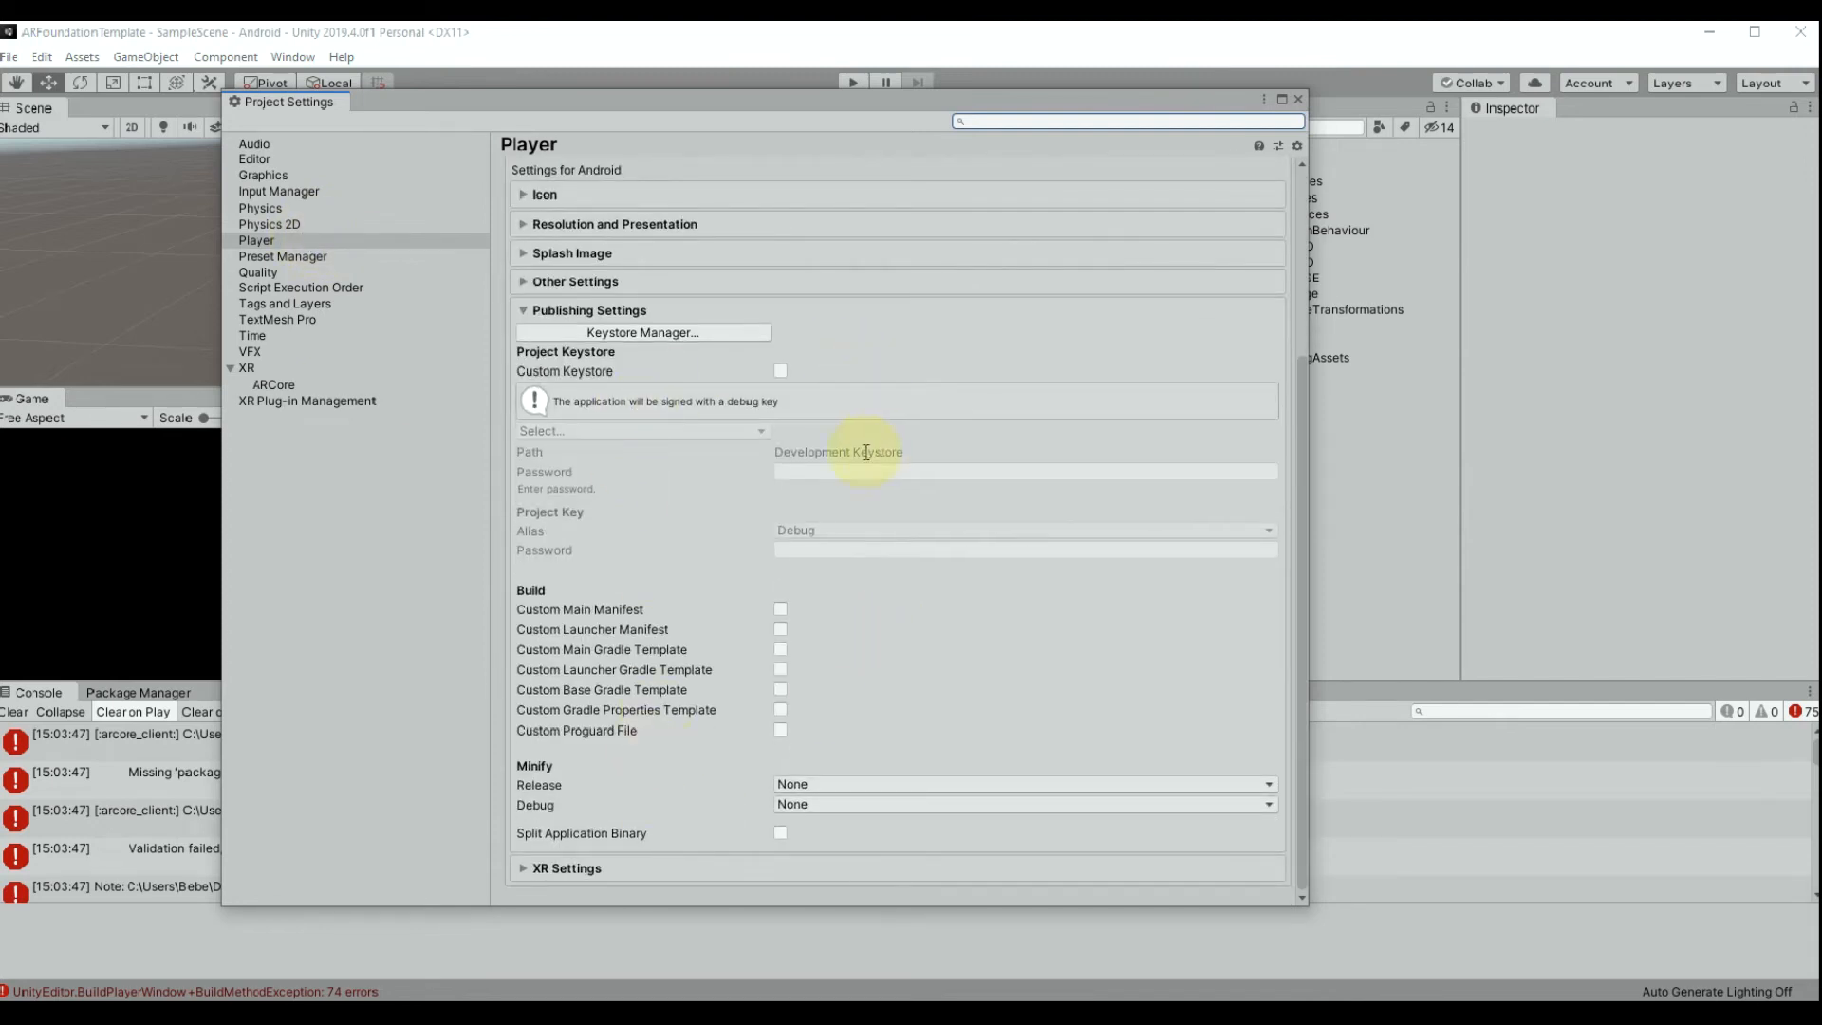
pyautogui.moveTo(780, 650)
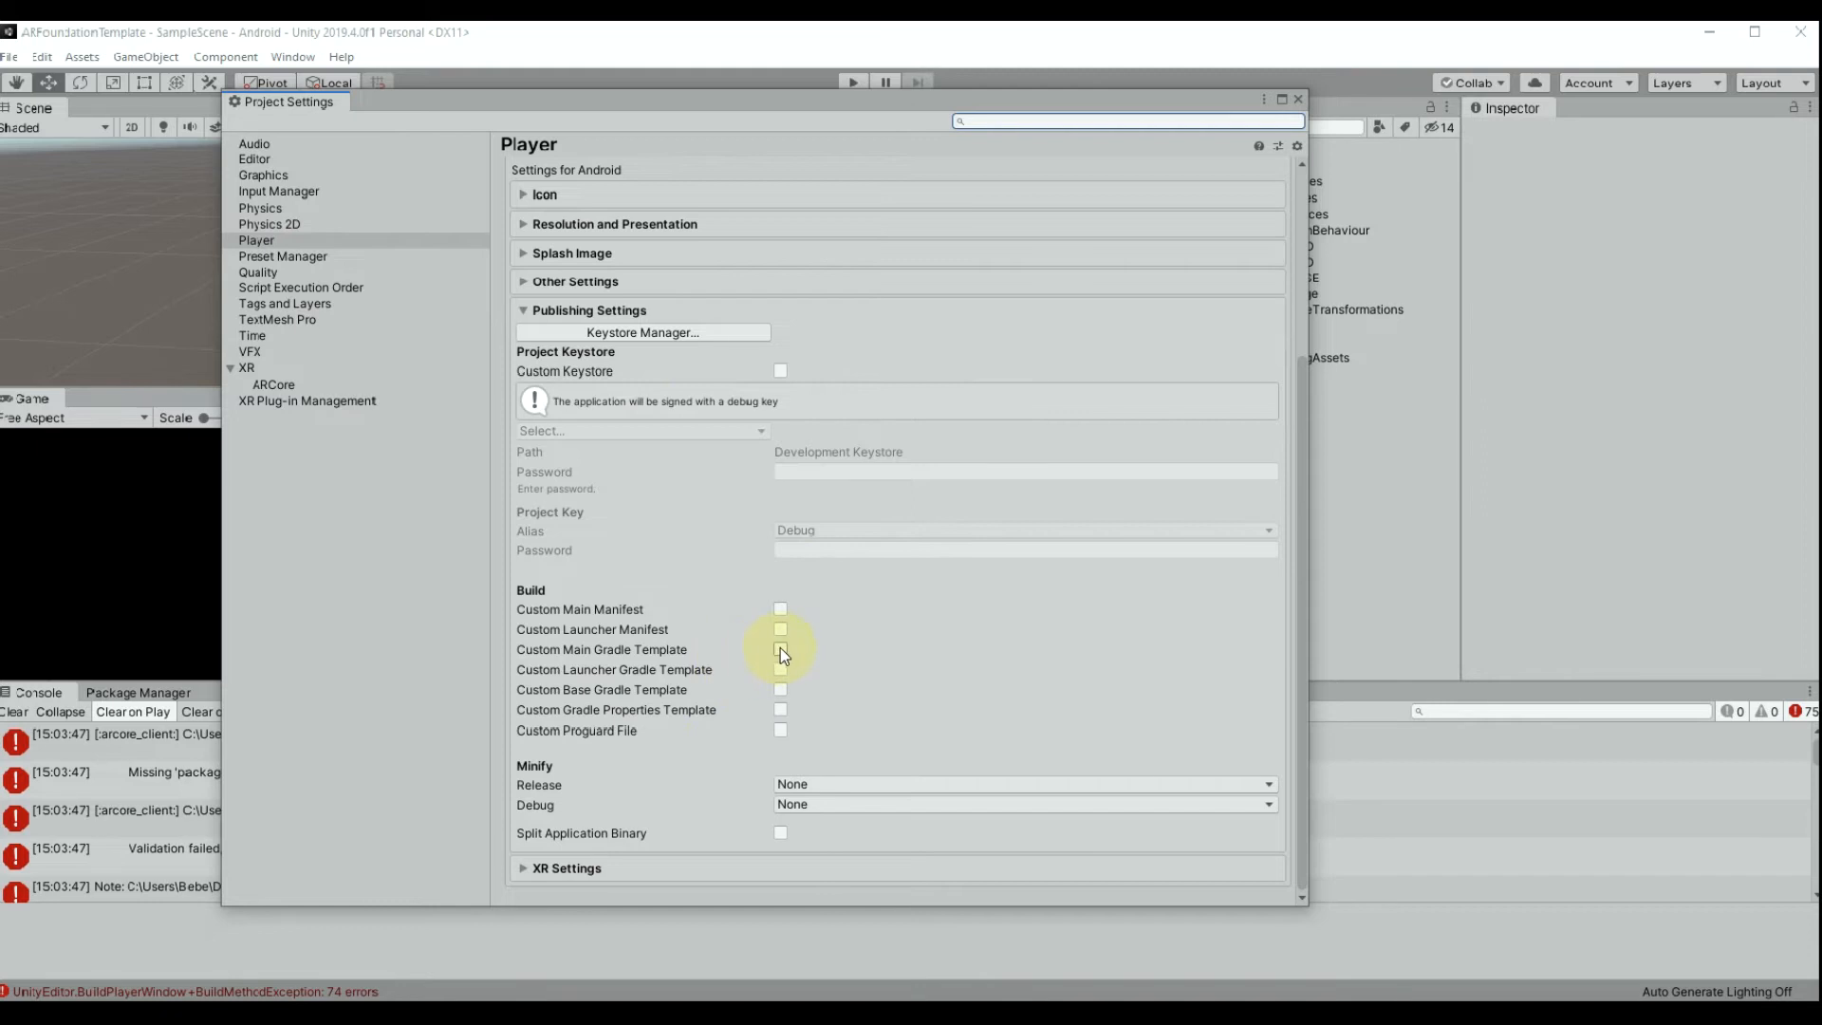
pyautogui.click(780, 649)
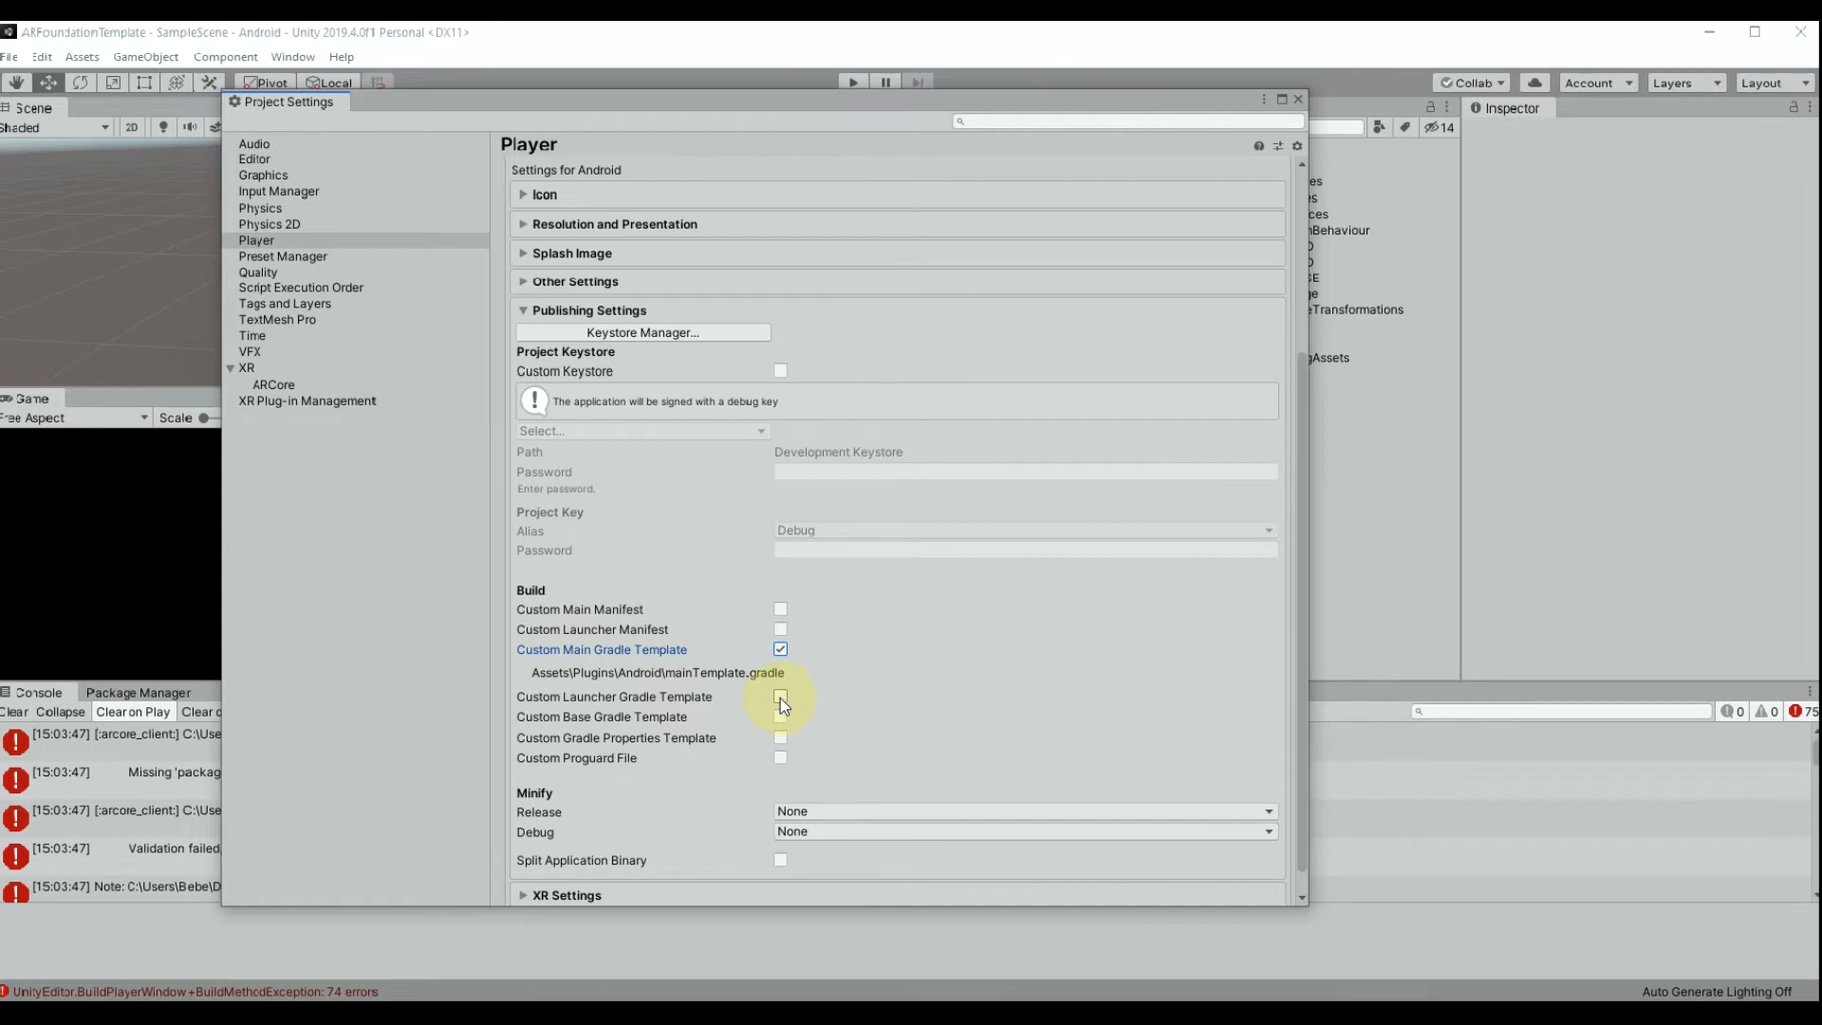
pyautogui.click(780, 696)
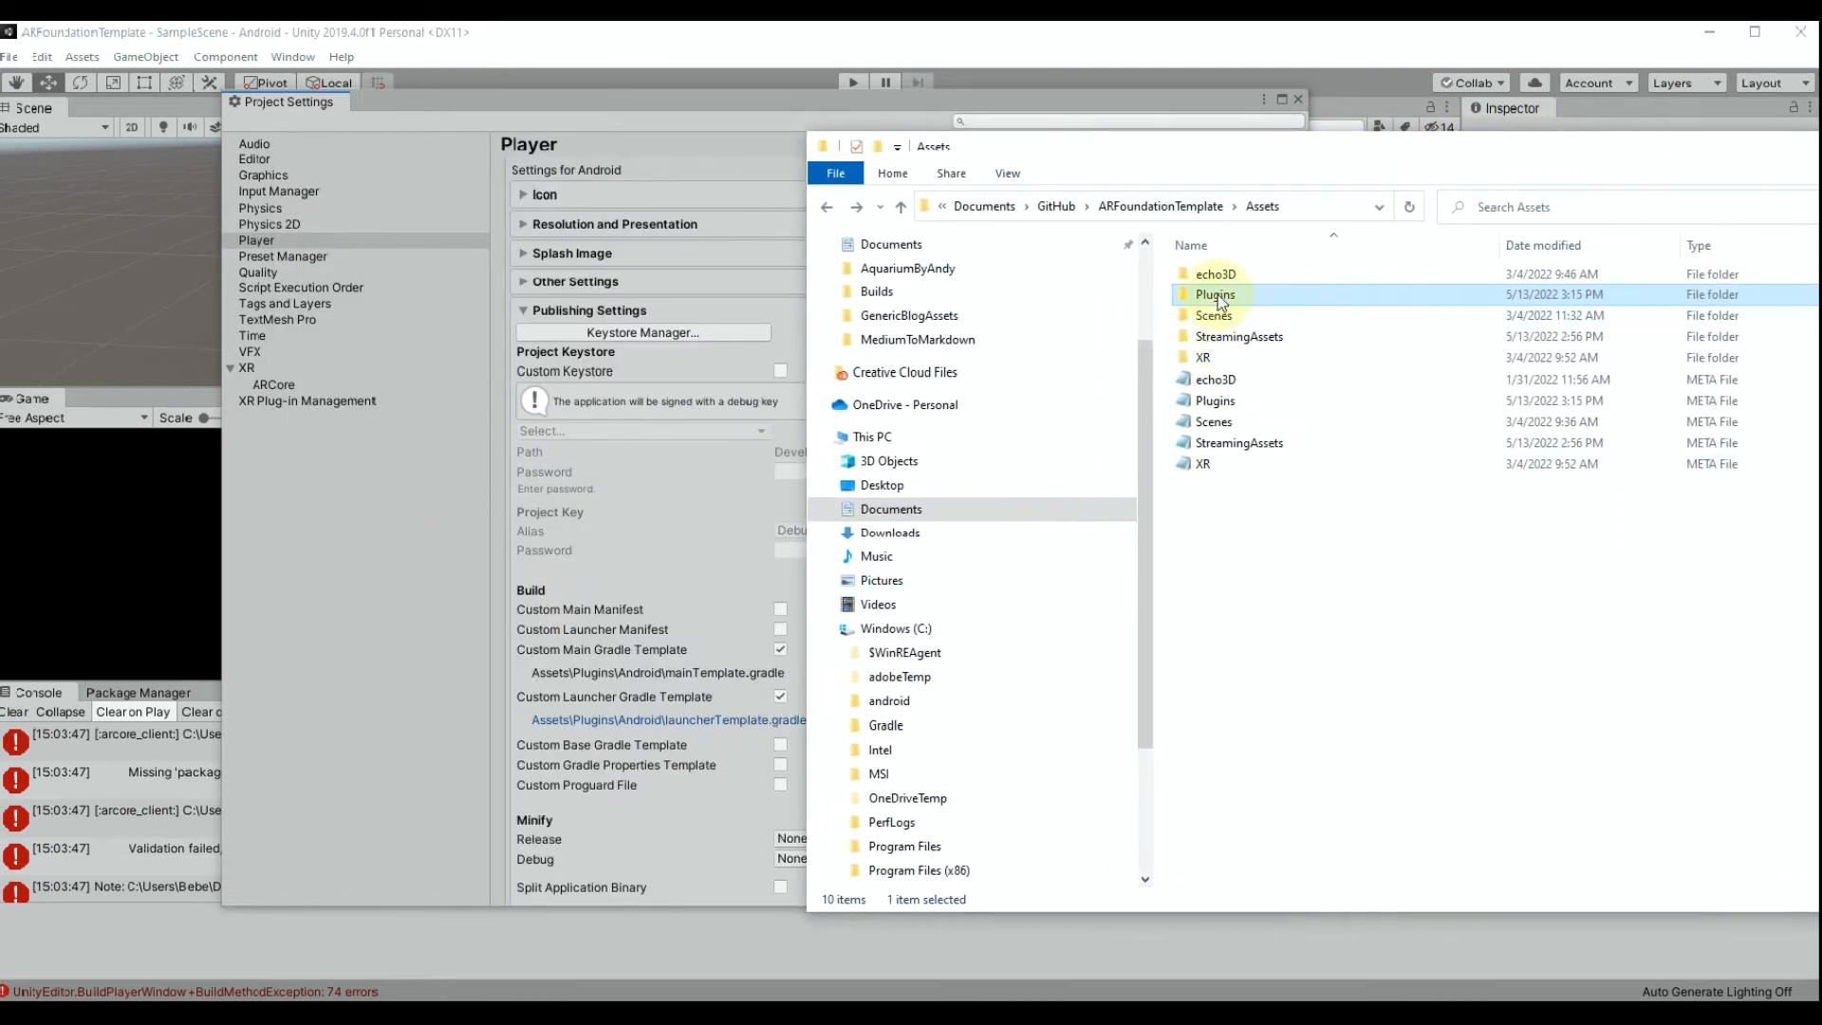
# Open Assets/Plugins/Android/launcherTemplate in Notepad
pyautogui.doubleClick(1215, 294)
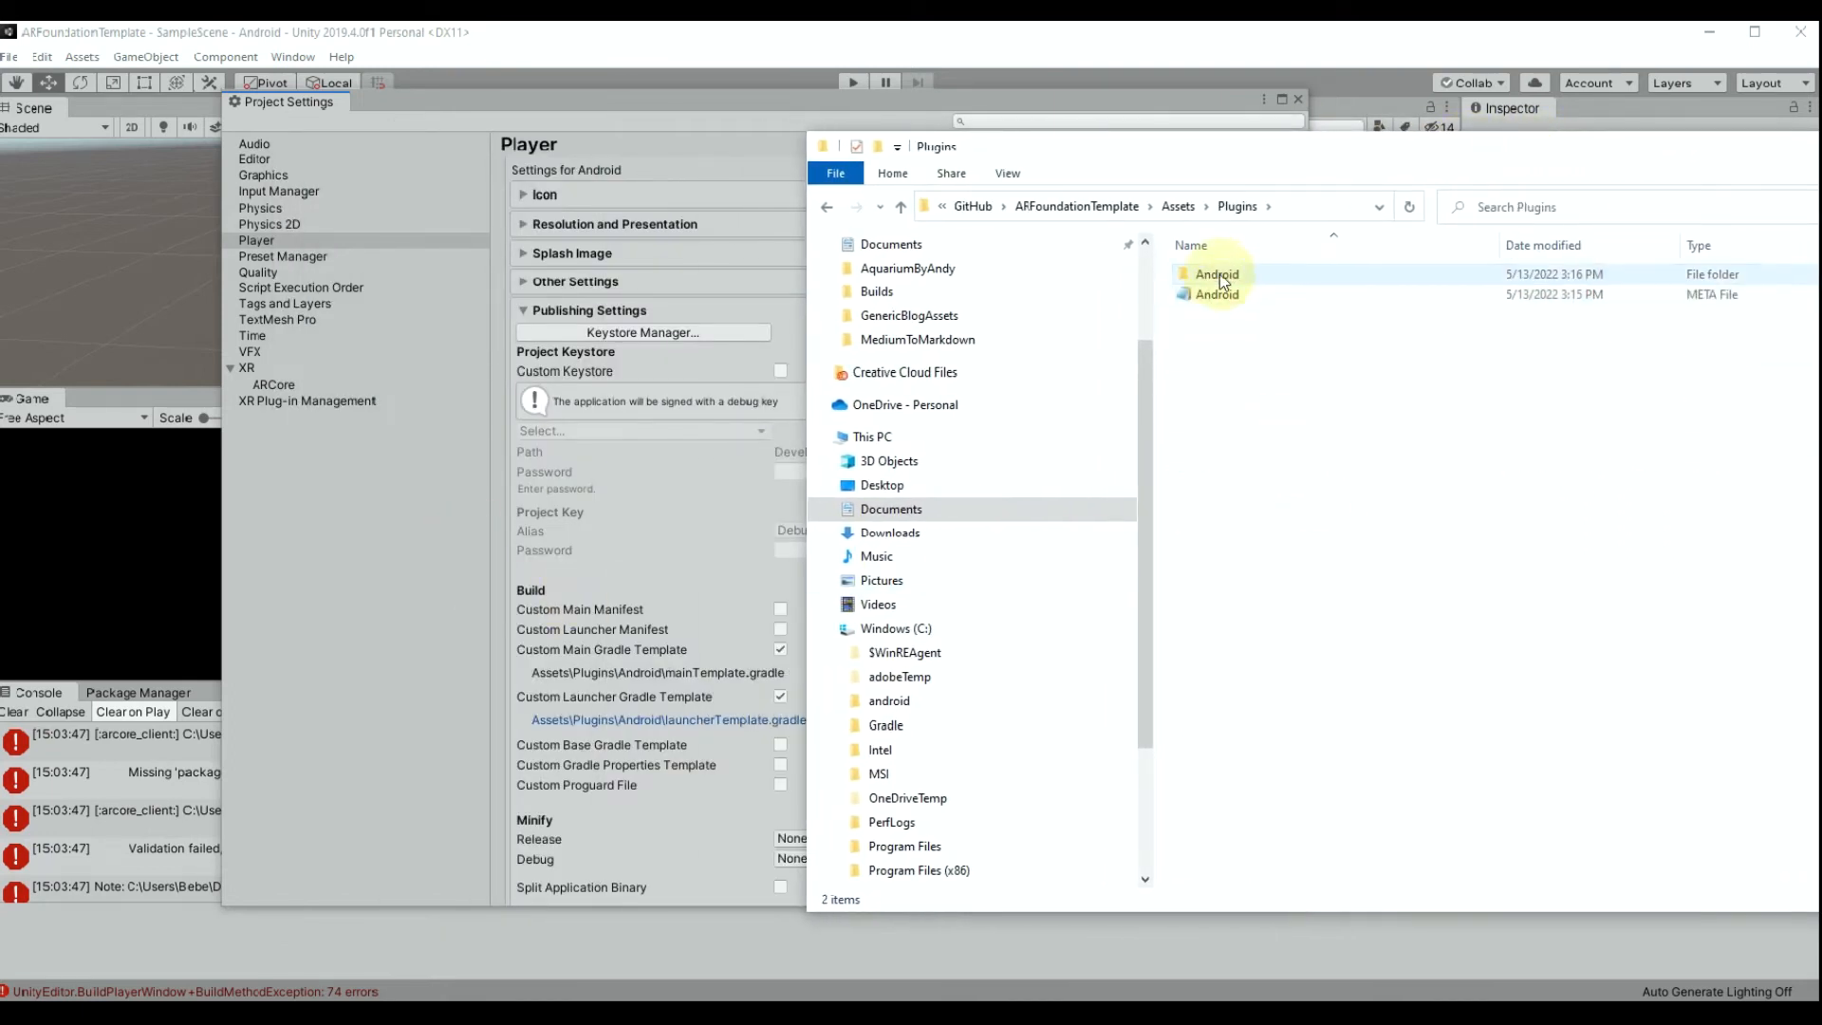
pyautogui.doubleClick(1214, 274)
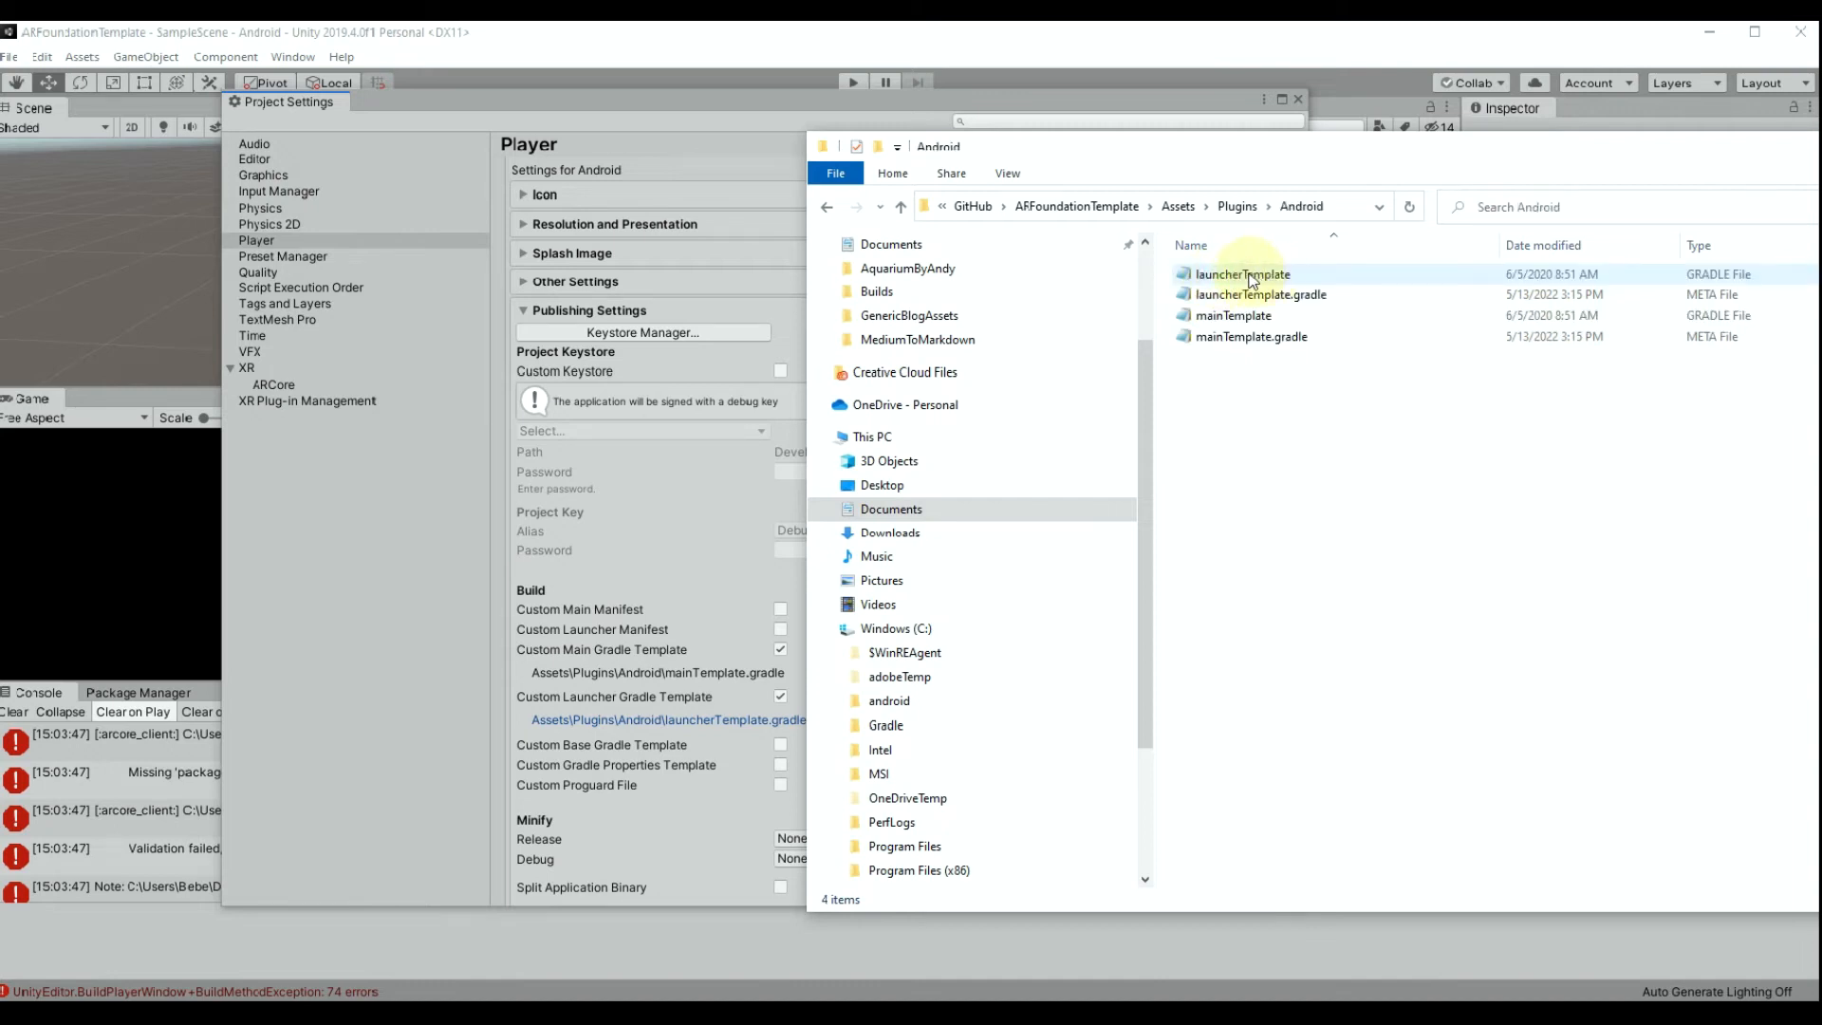
pyautogui.click(1243, 274)
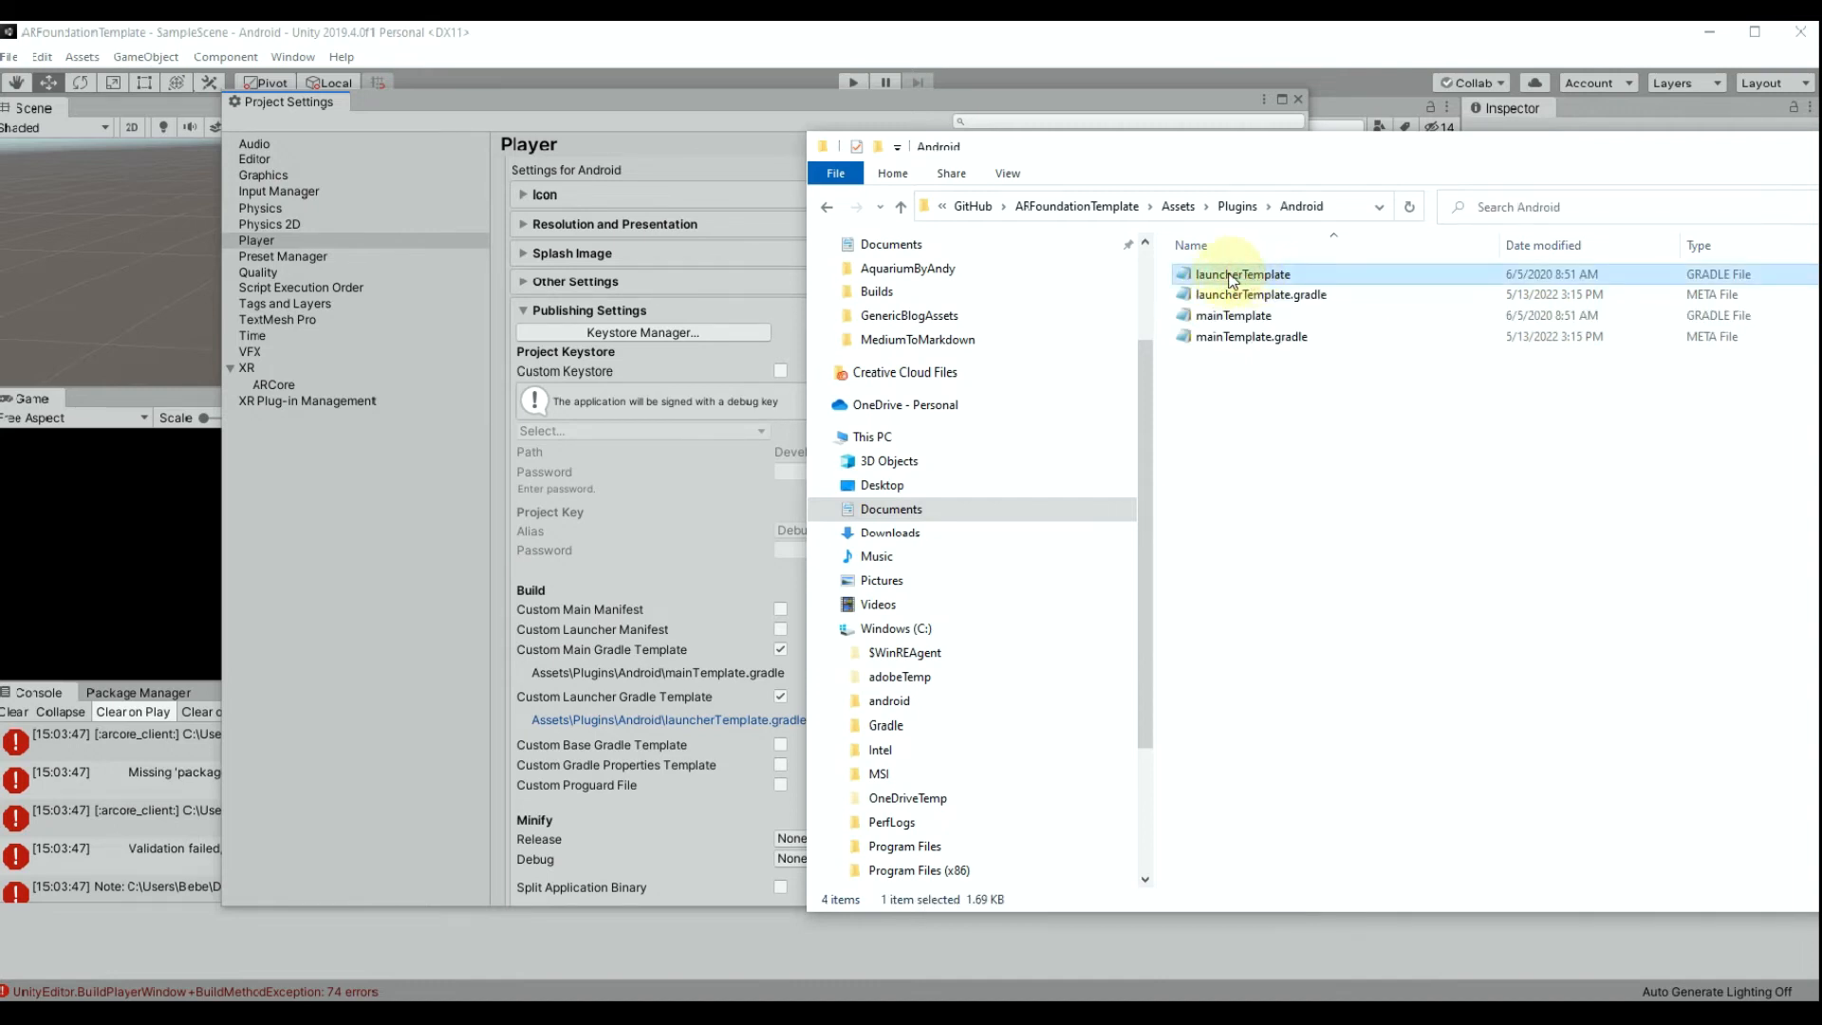
pyautogui.doubleClick(1244, 274)
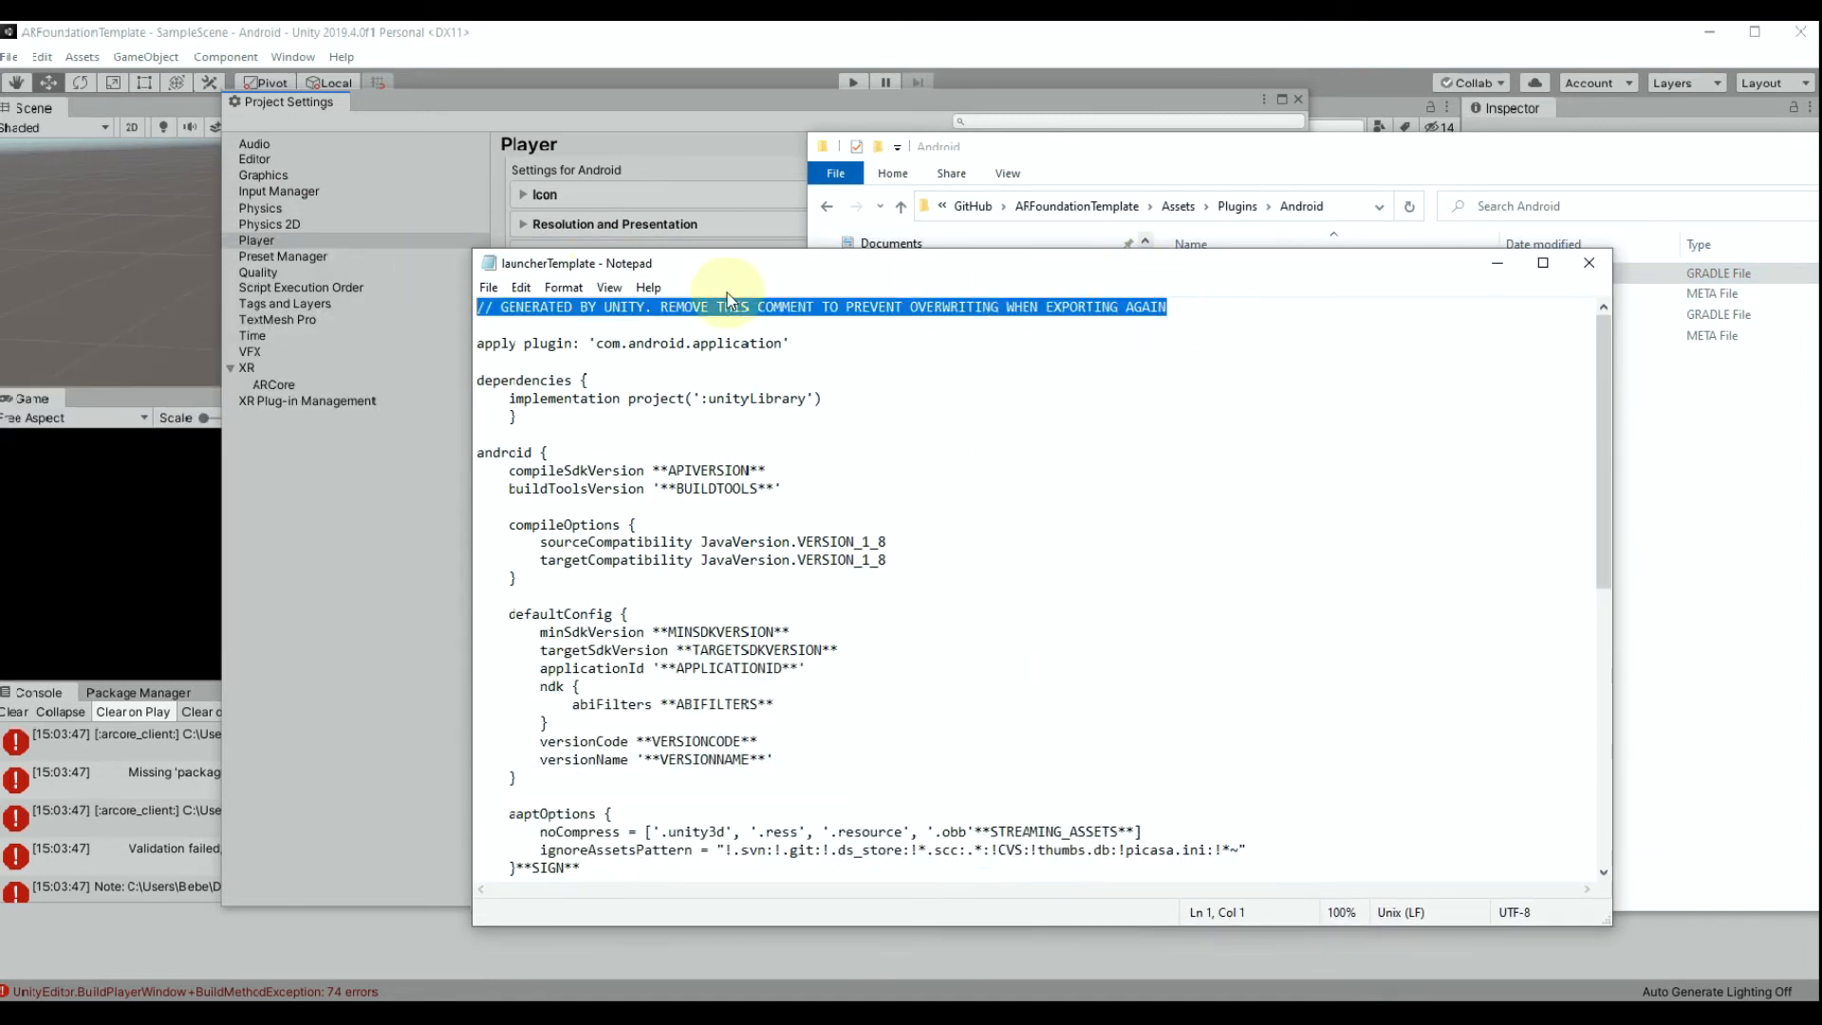
# Replace the launcherTemplate comment with buildscript/allprojects blocks using plugin 3.6.0, then open mainTemplate
pyautogui.press('Delete')
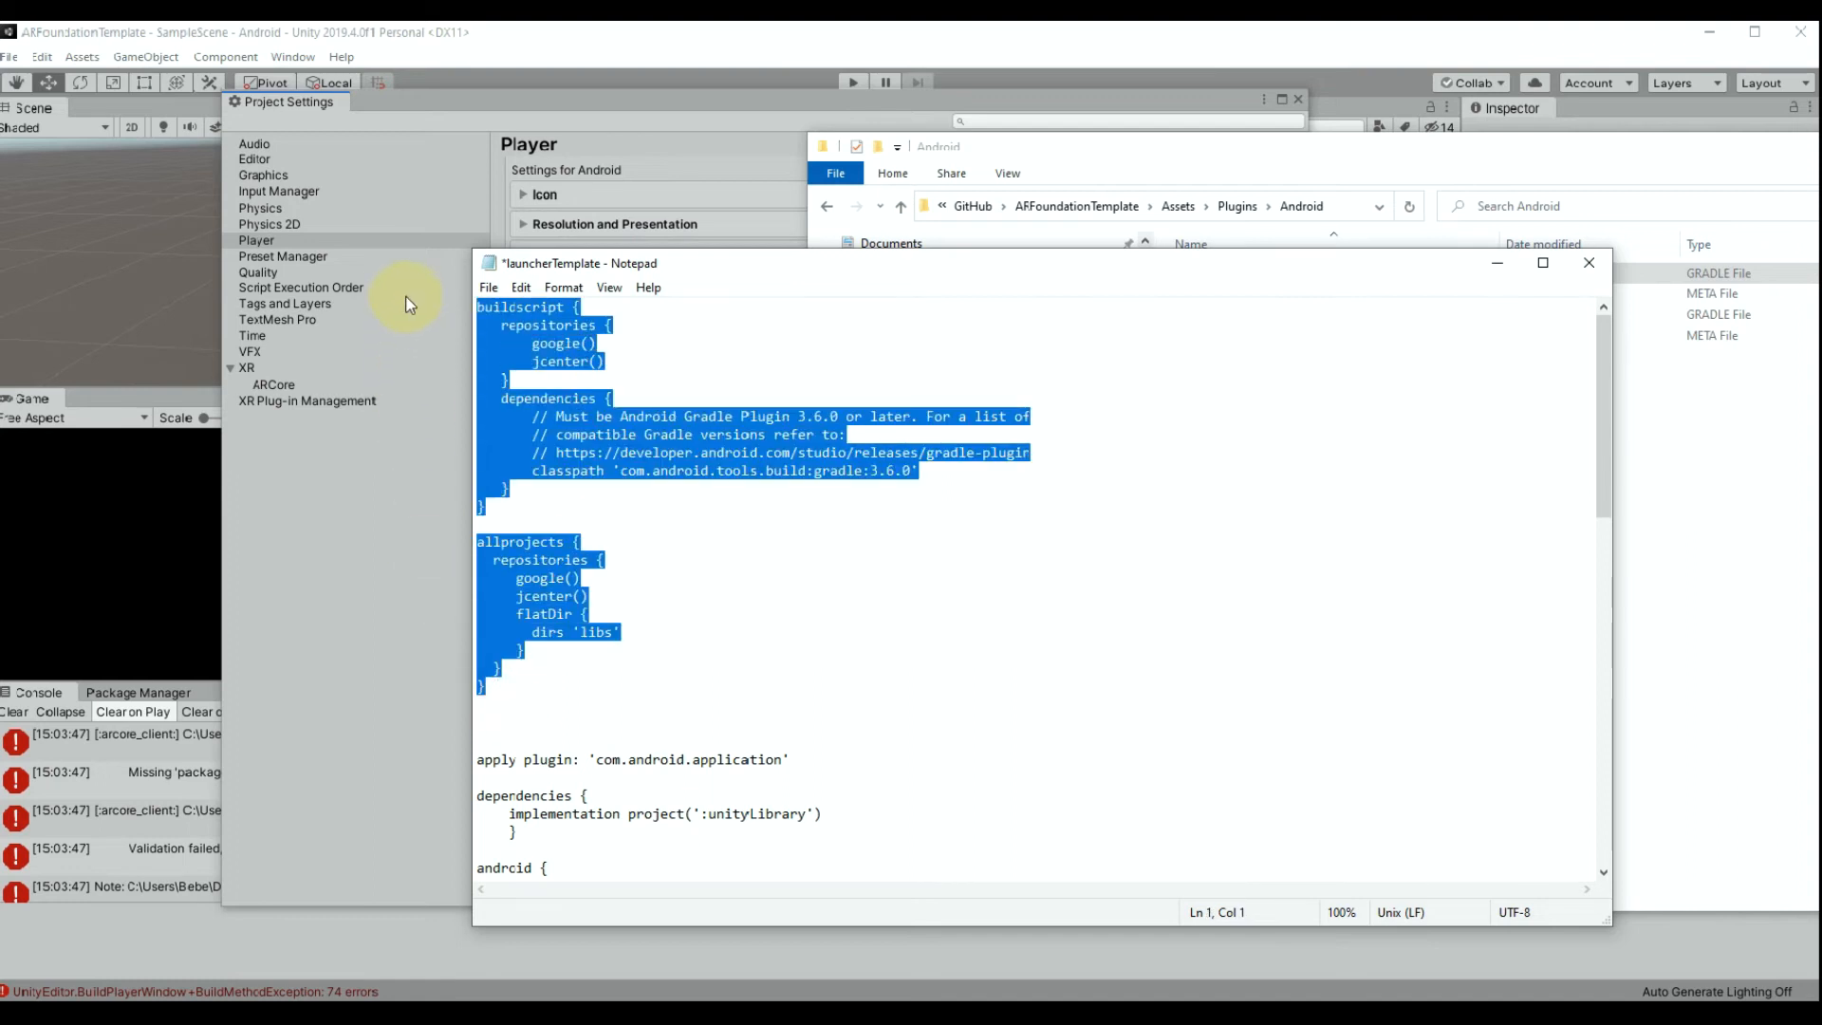
pyautogui.moveTo(1143, 413)
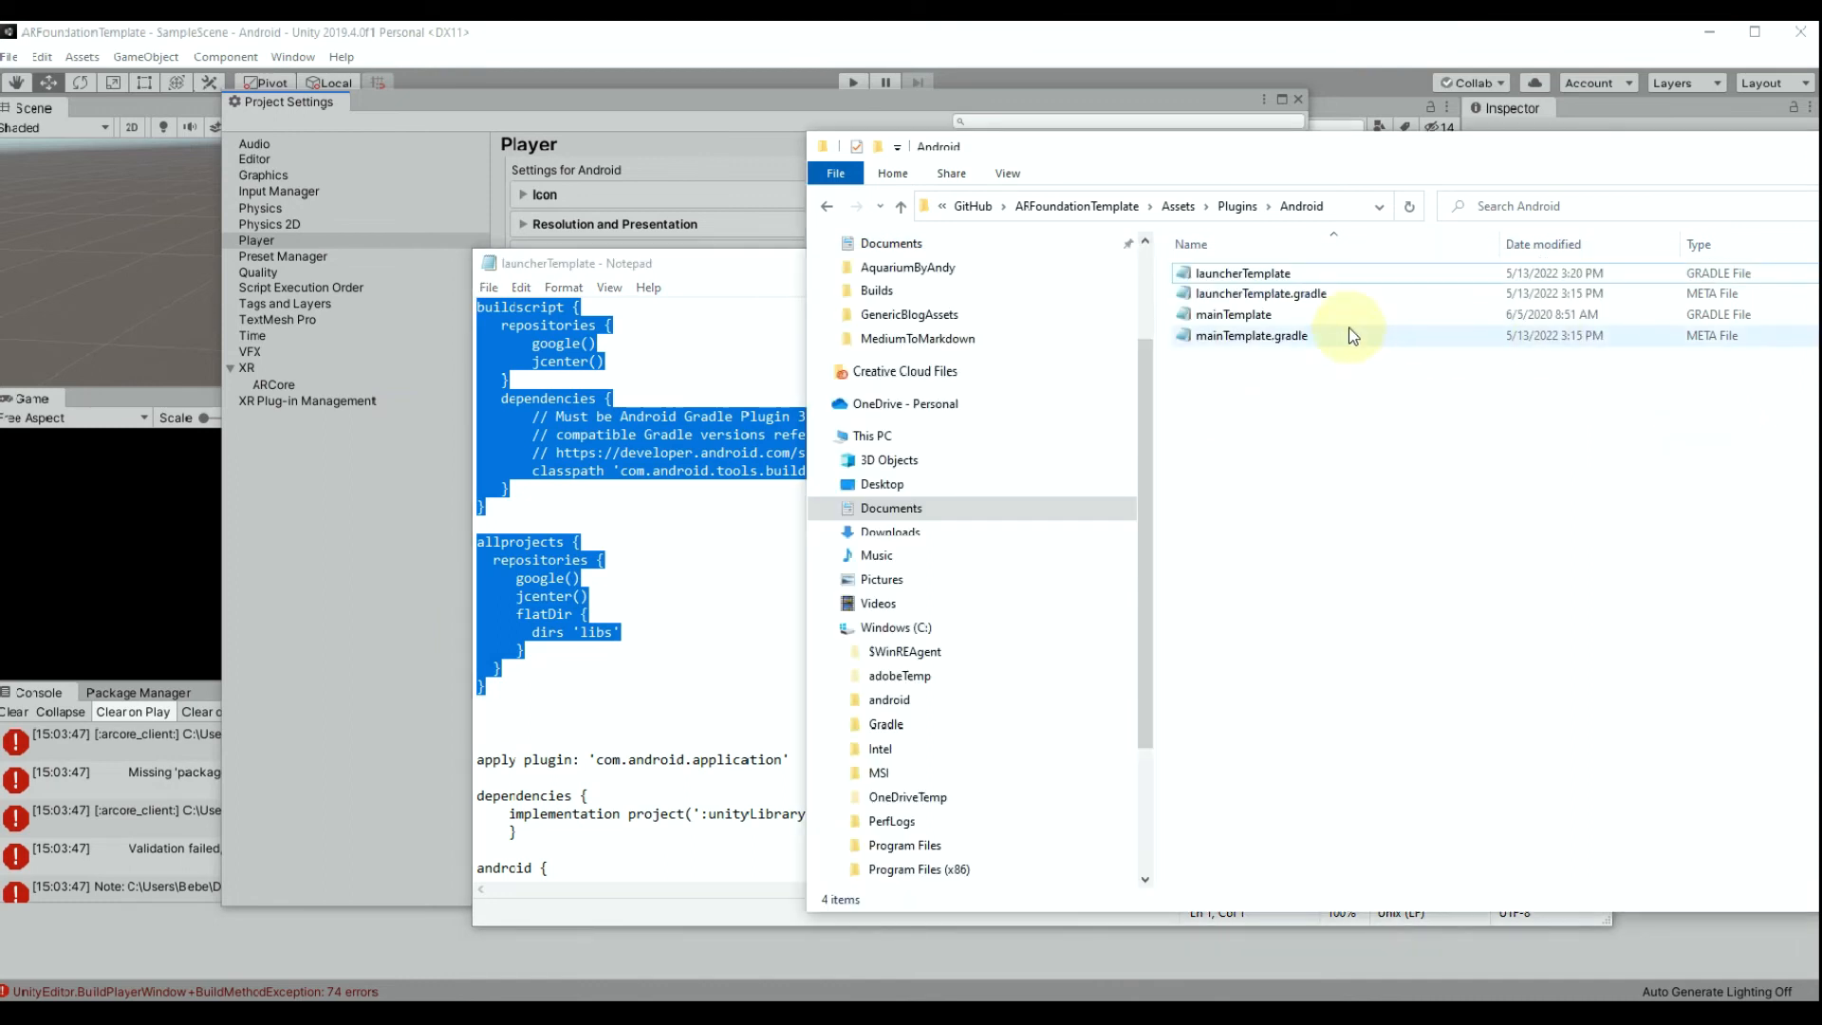
pyautogui.click(1232, 314)
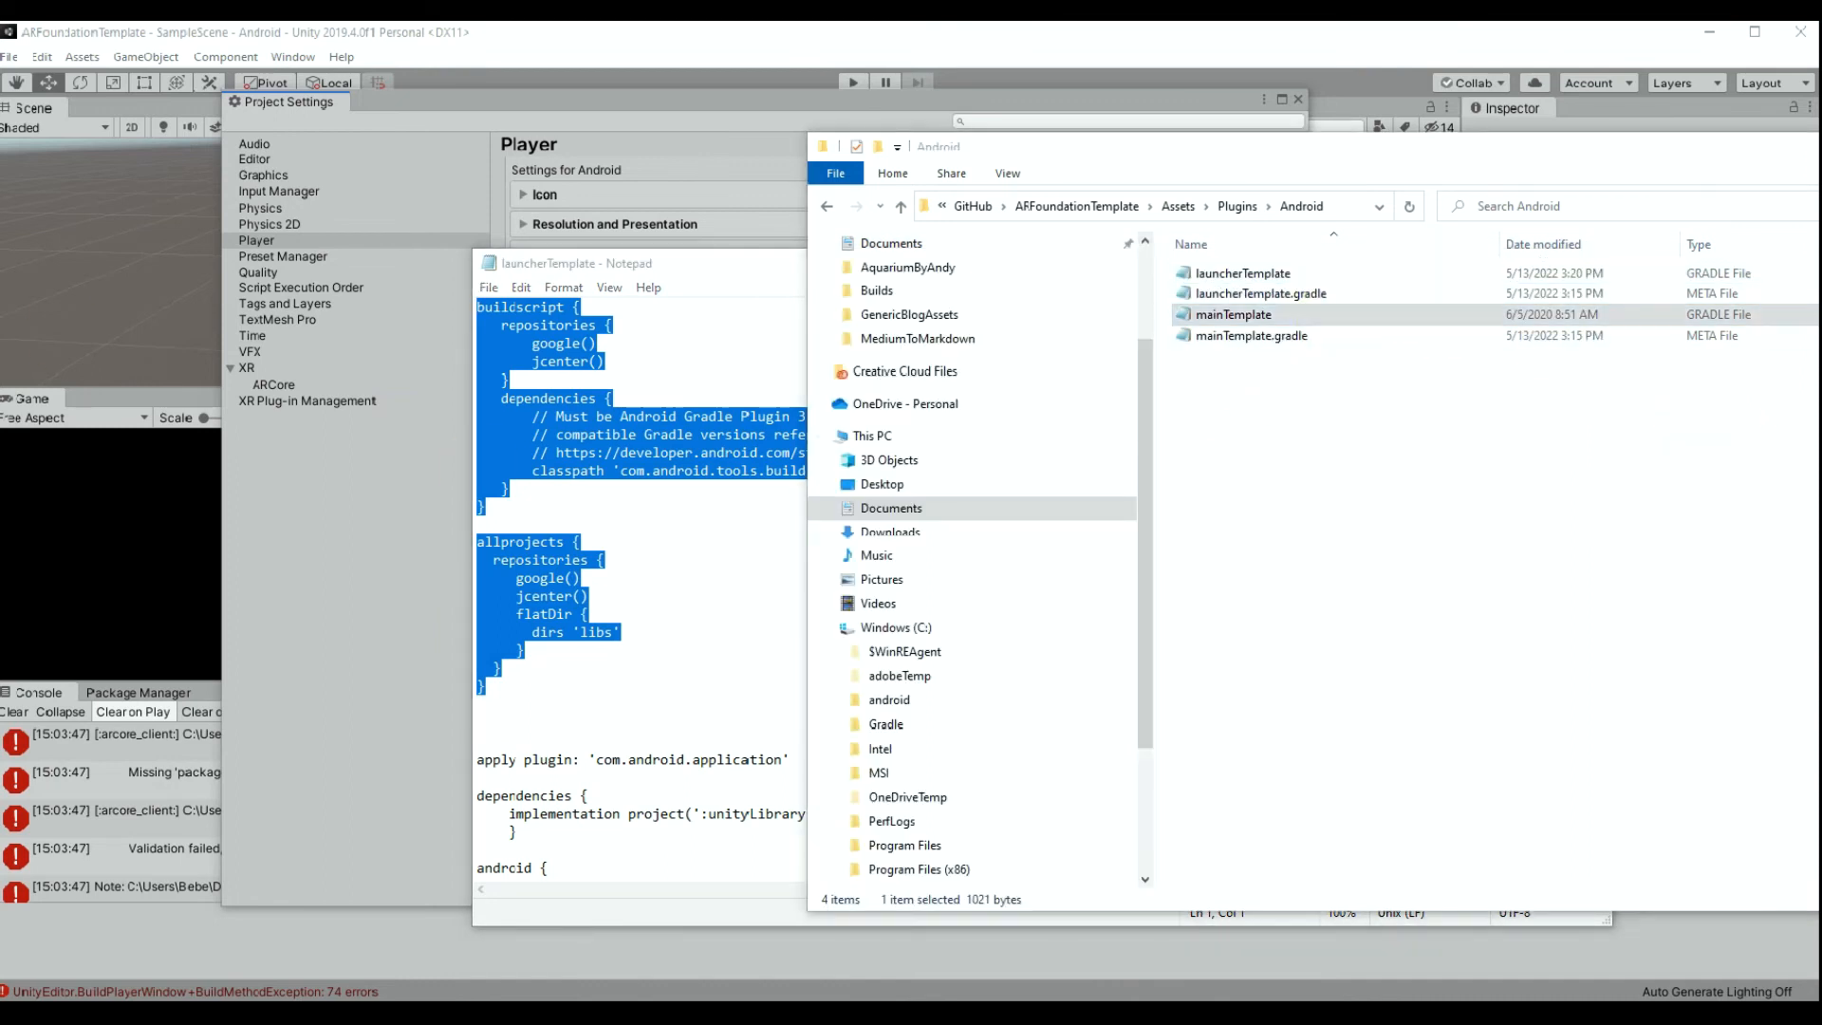
pyautogui.doubleClick(1233, 314)
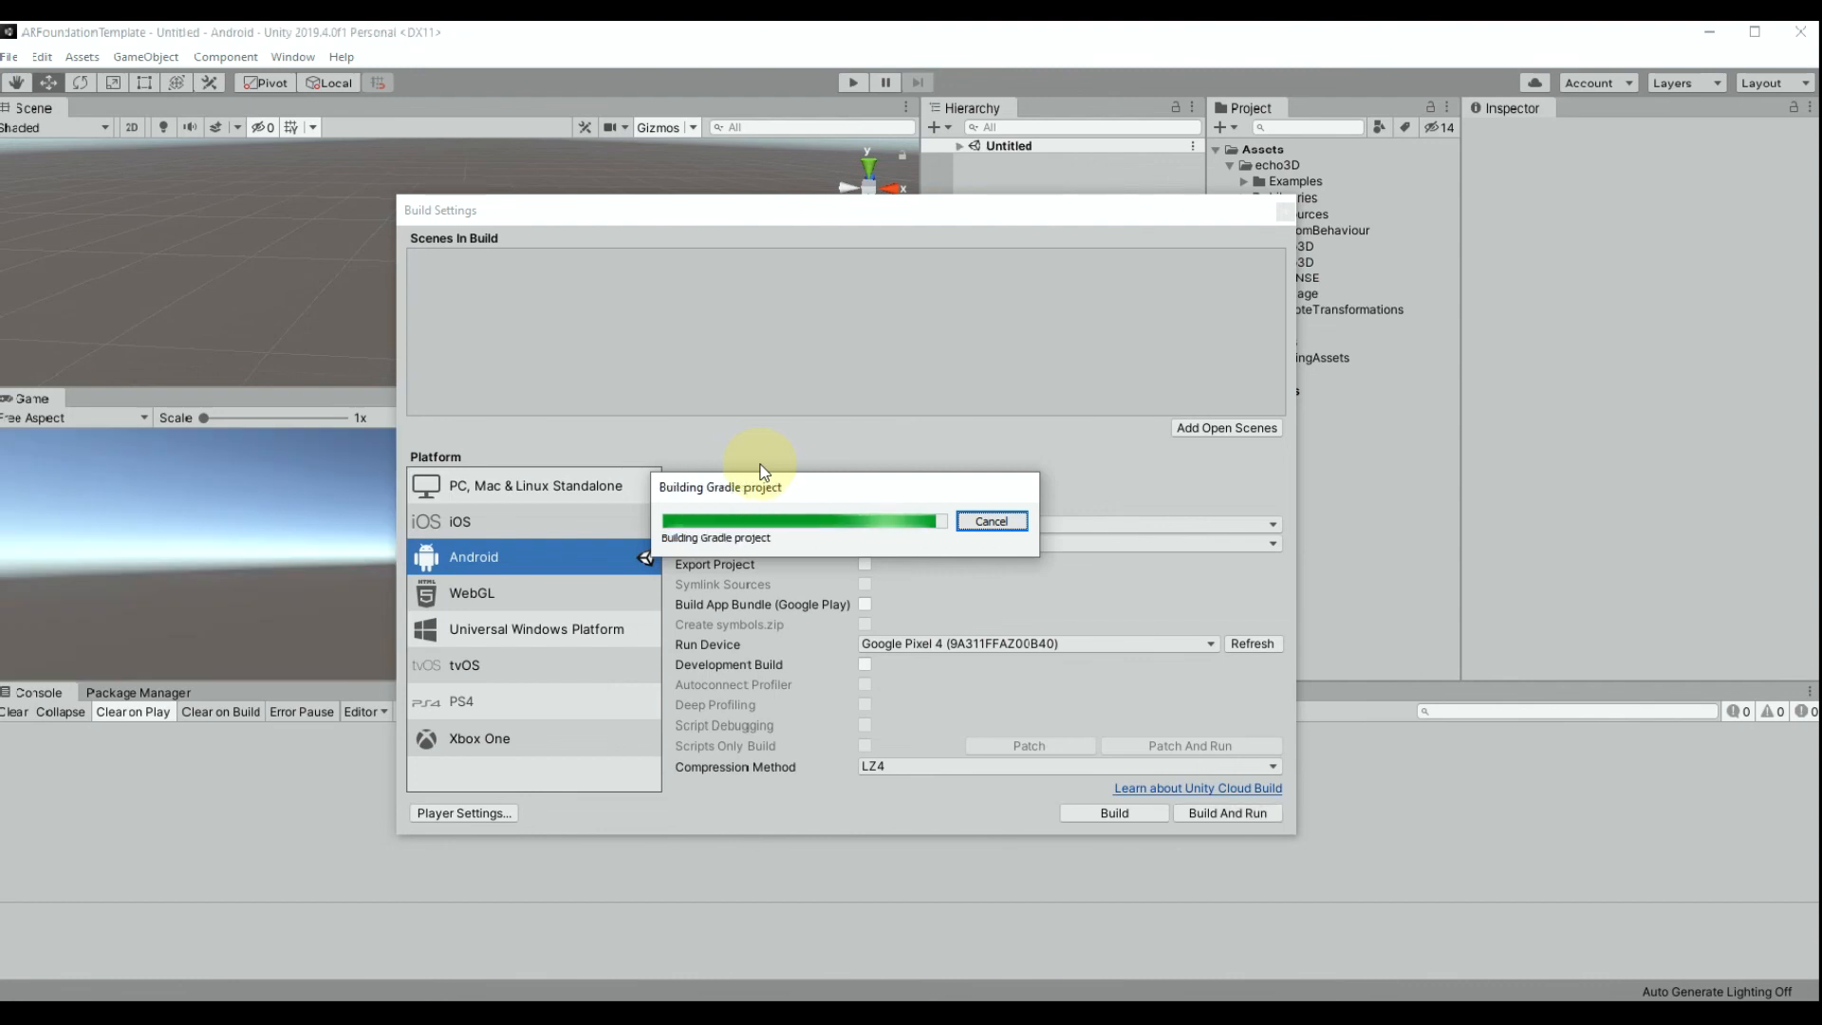
pyautogui.moveTo(821, 482)
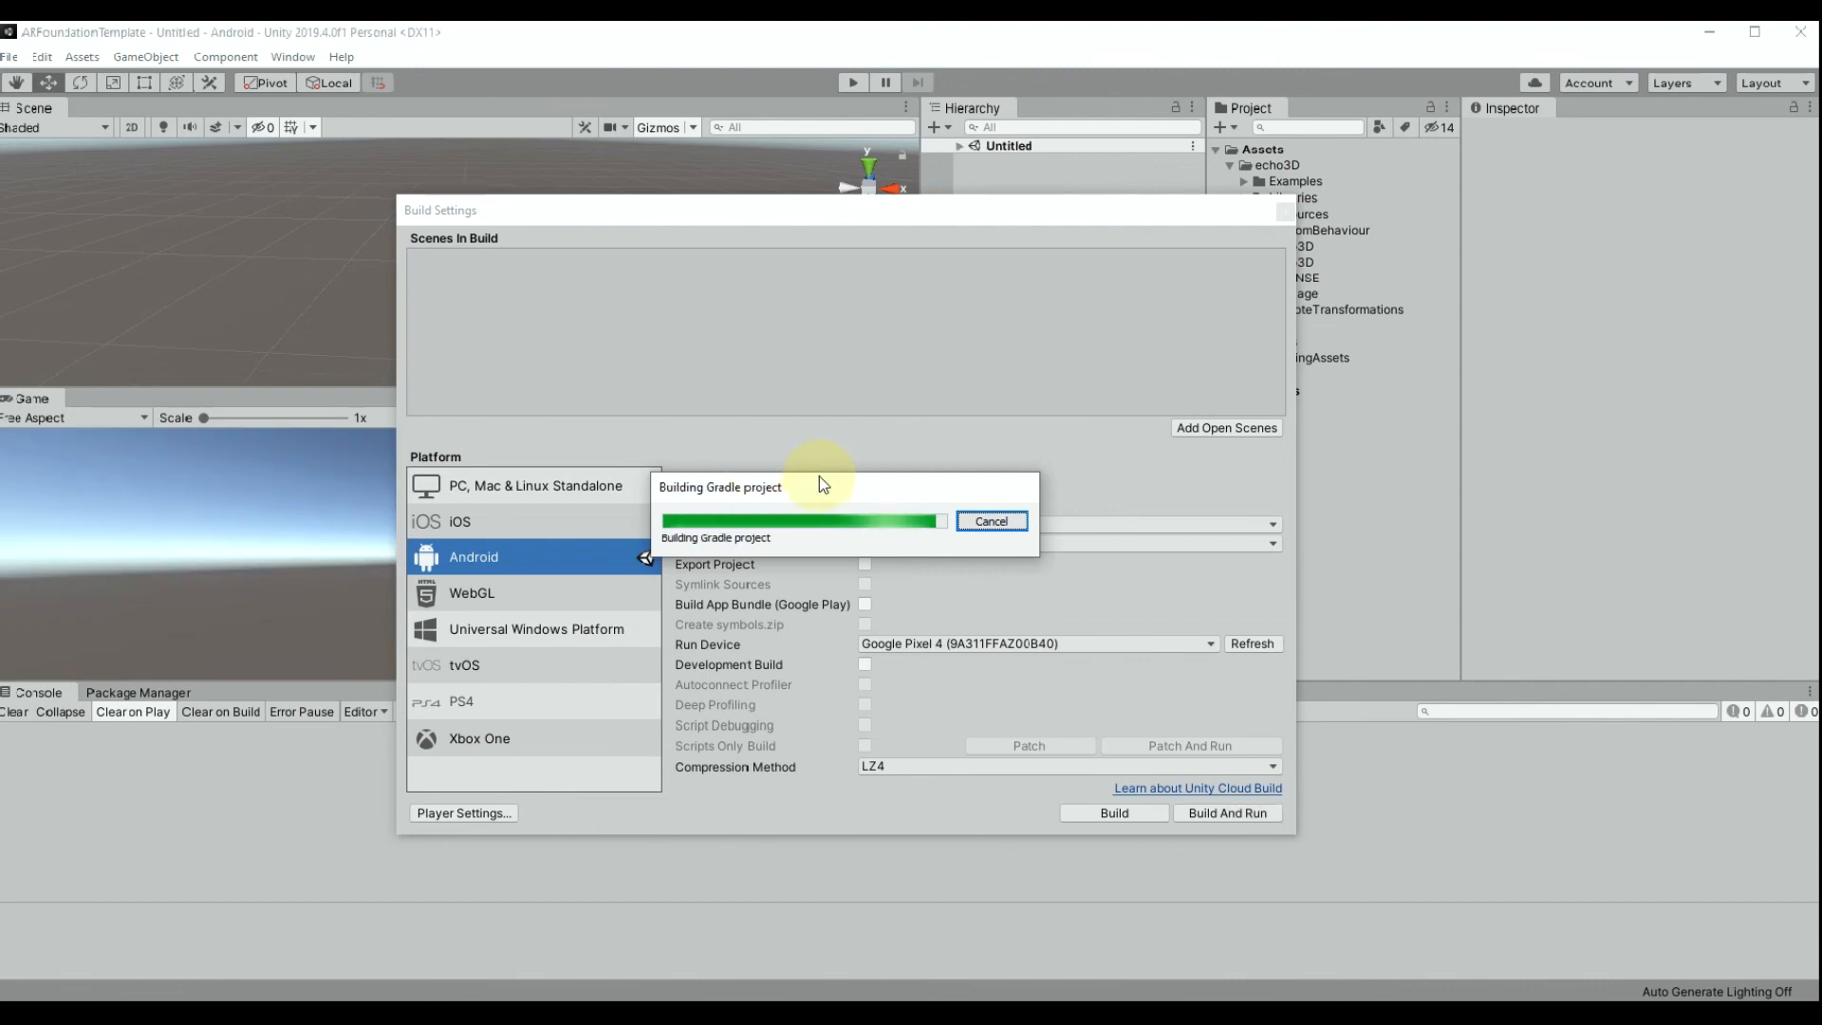